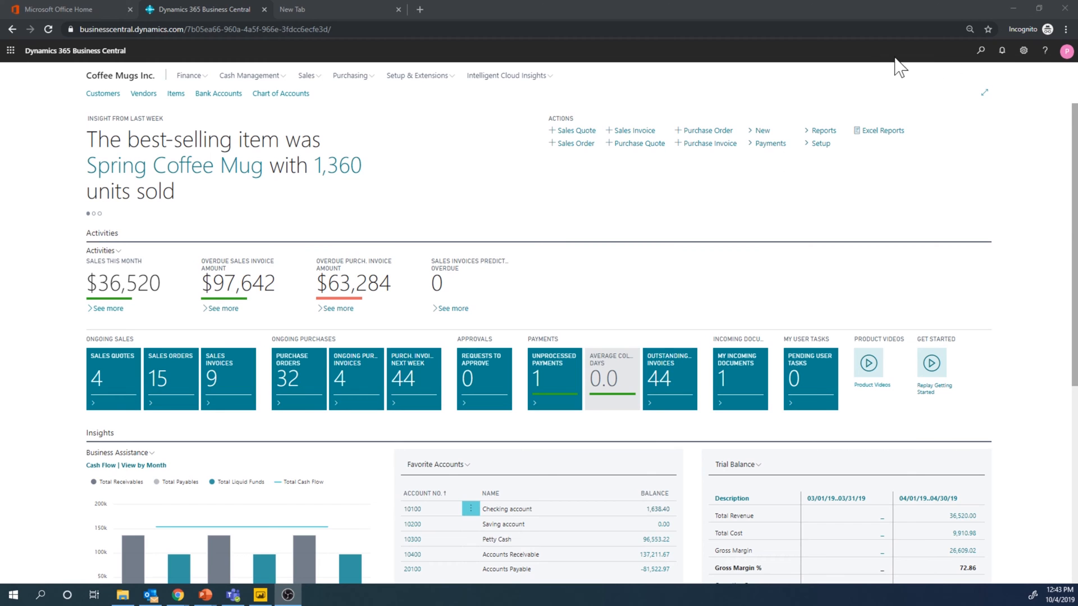
Find Movement Worksheets via Tell Me search 'move' and open the DEFAULT worksheet at NORTH.
click(980, 51)
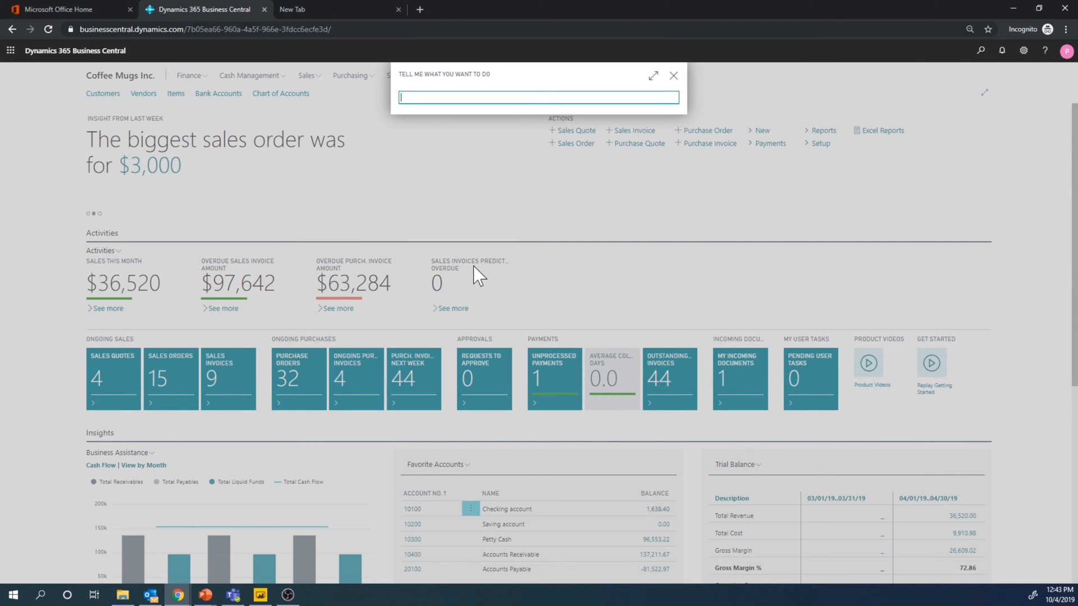
text(movement work)
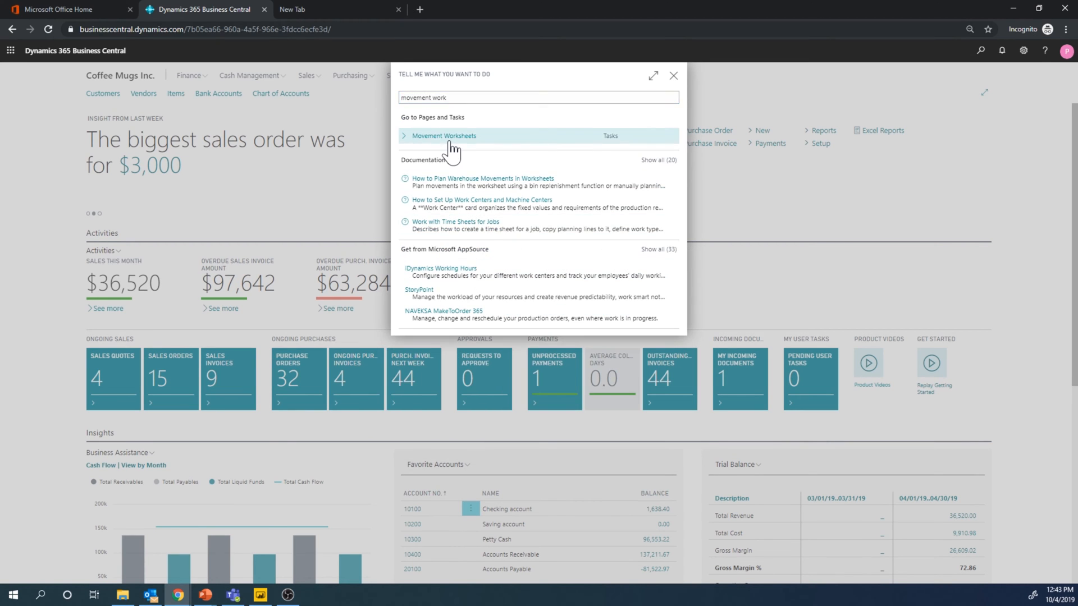
click(443, 135)
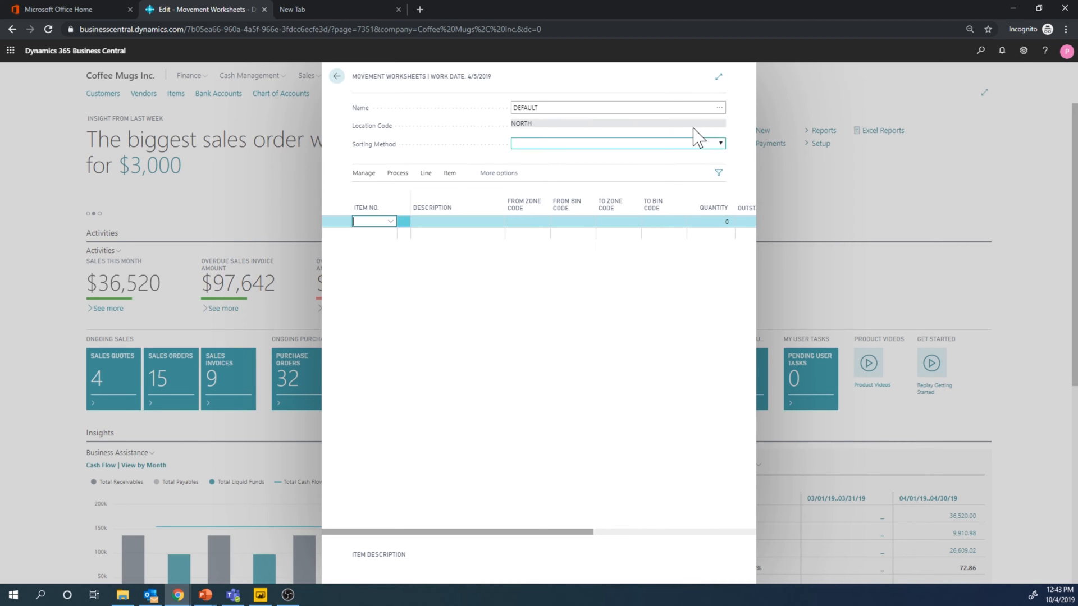
Enter item 1001 on the worksheet line with From Zone STO and From Bin STOR2.
click(718, 76)
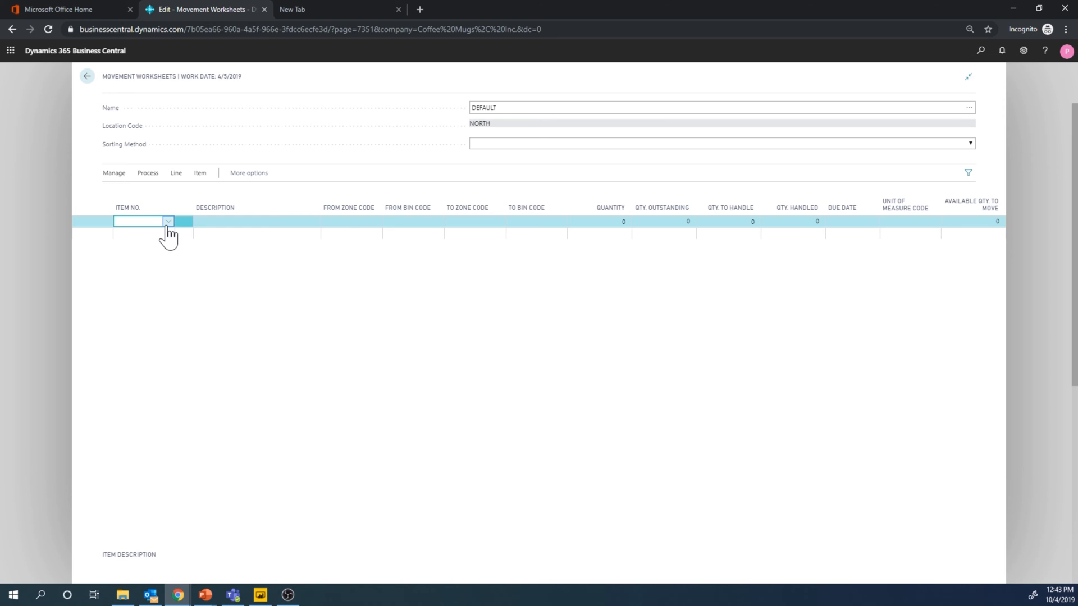
text(1001)
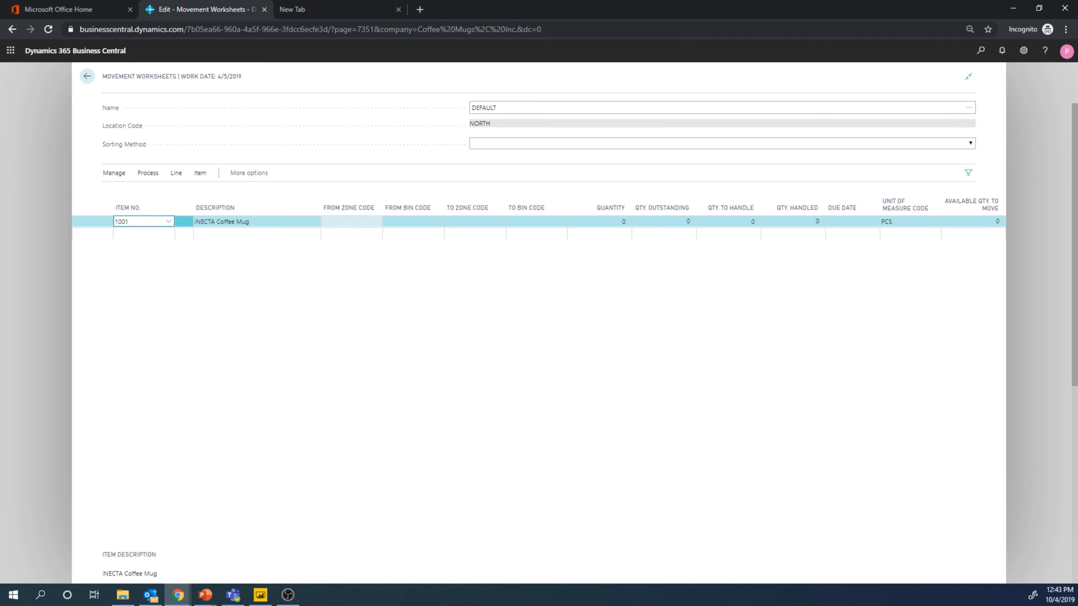
click(350, 221)
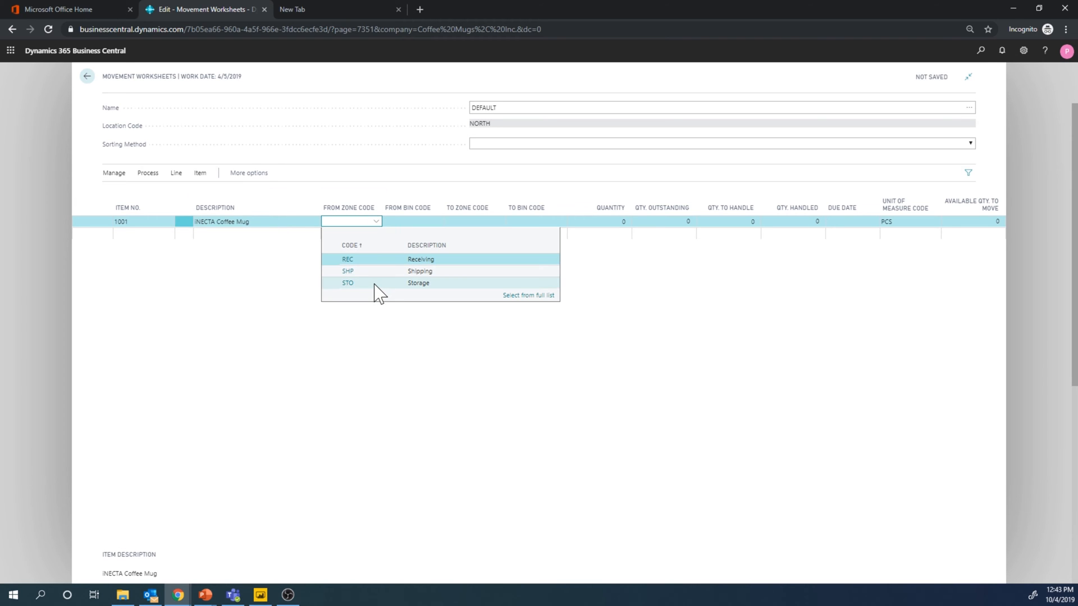
click(348, 283)
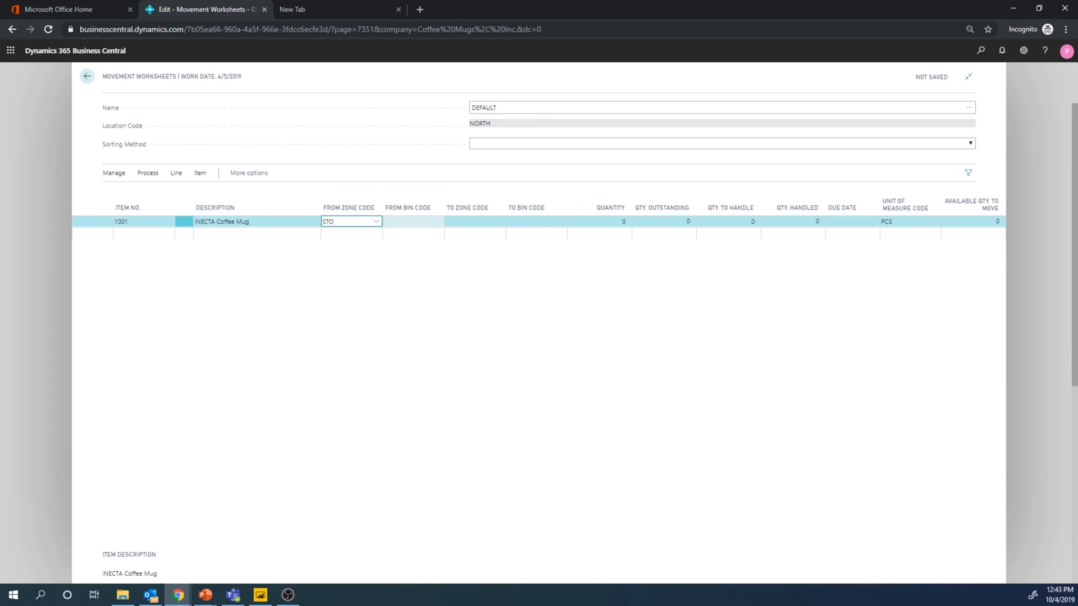
click(408, 221)
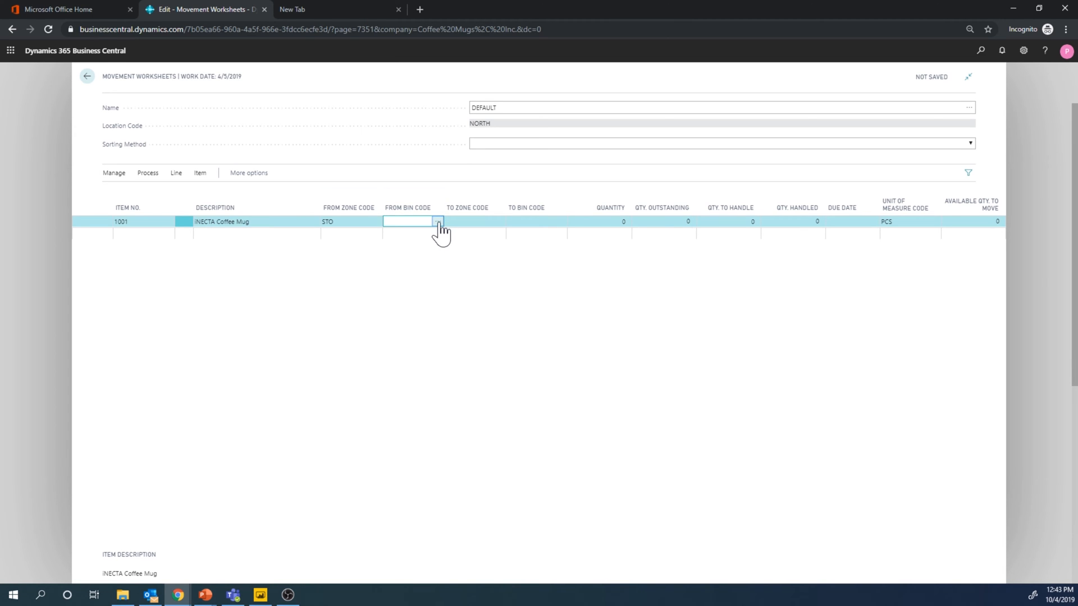
click(437, 221)
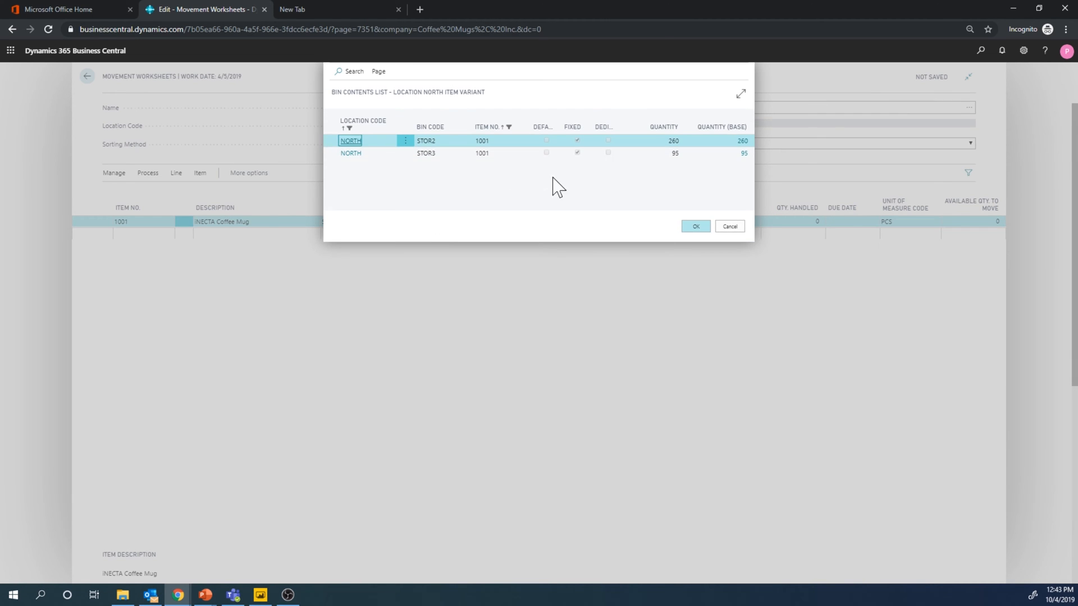
mouse_move(392, 151)
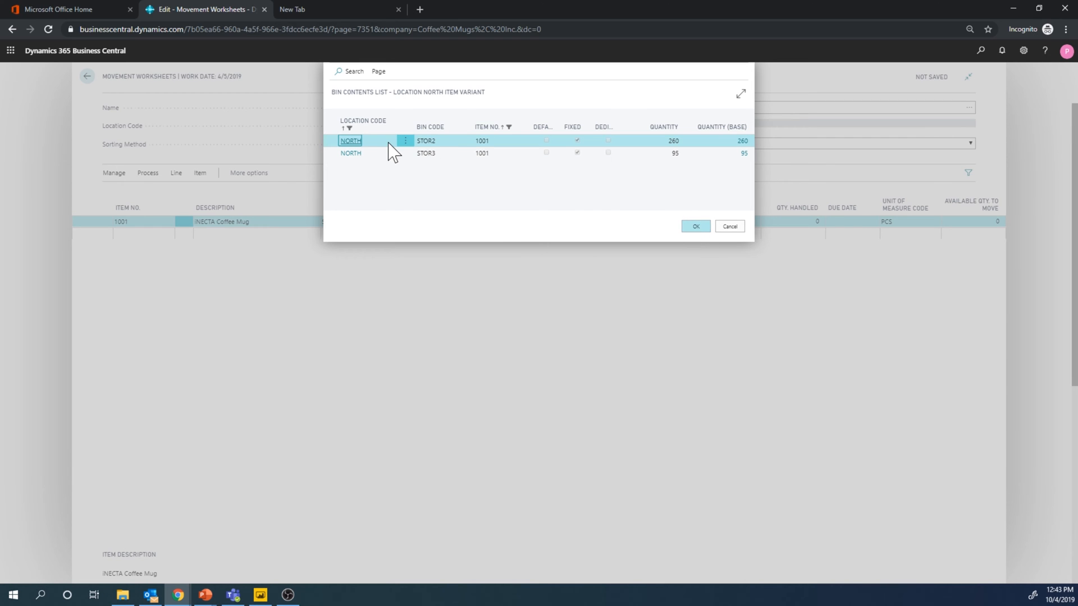
mouse_move(666, 240)
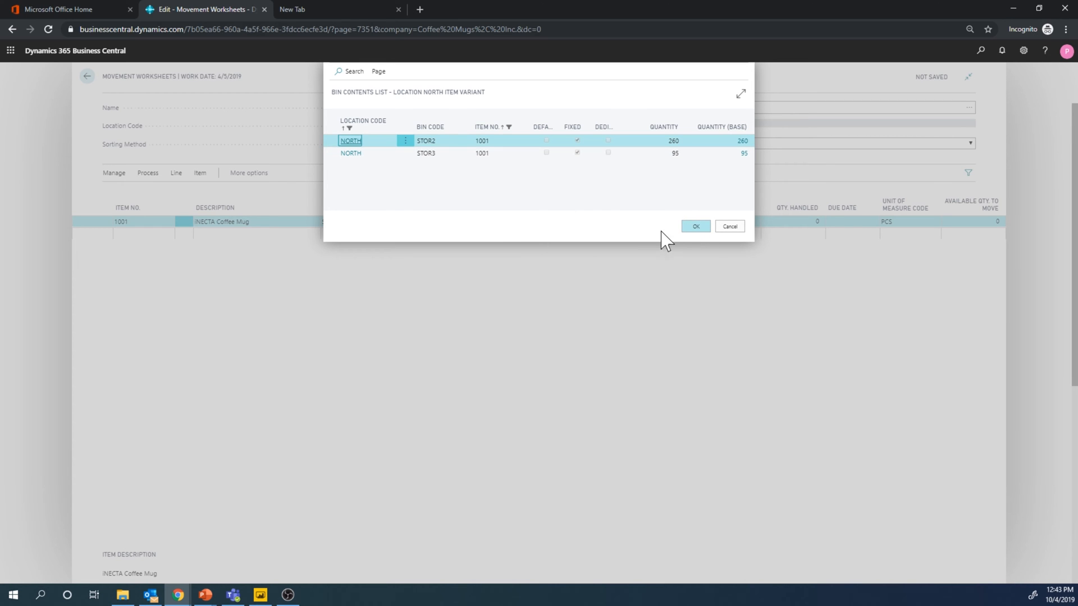
click(694, 226)
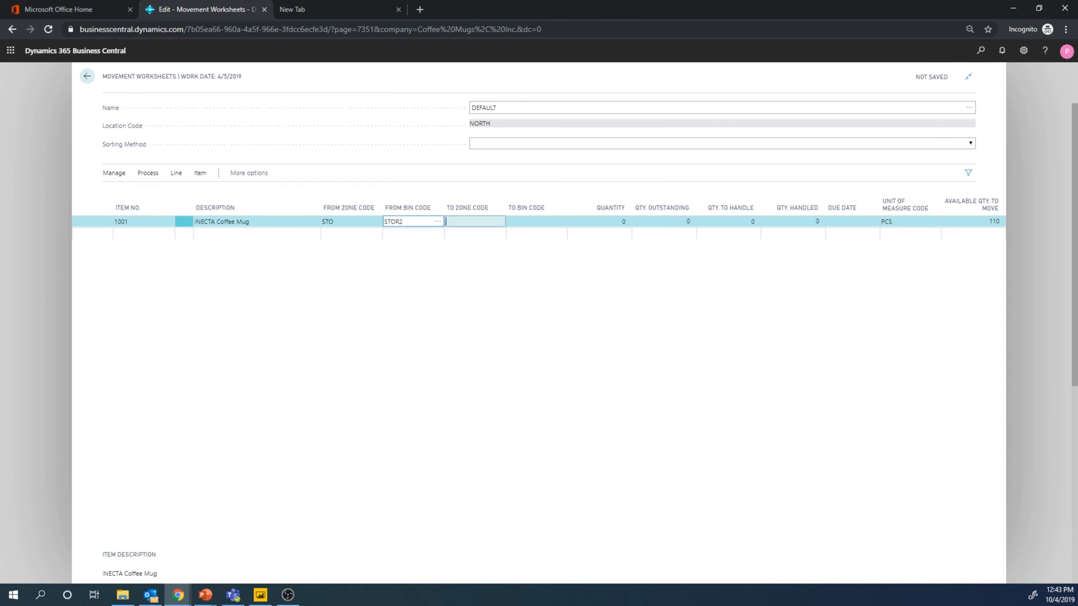
Set the destination to To Zone STO and To Bin STOR3.
click(500, 221)
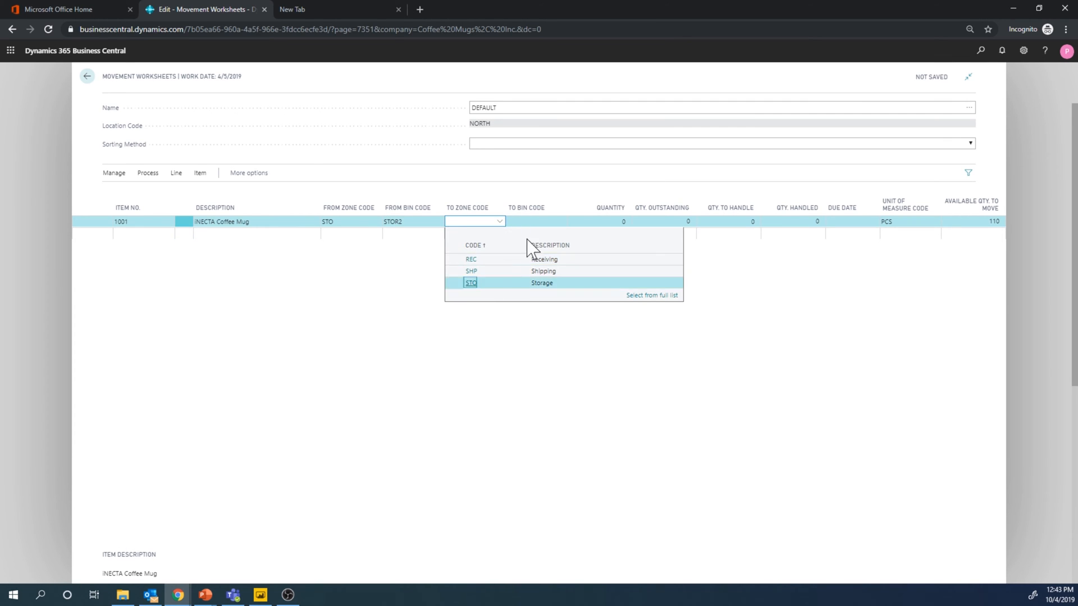
click(470, 283)
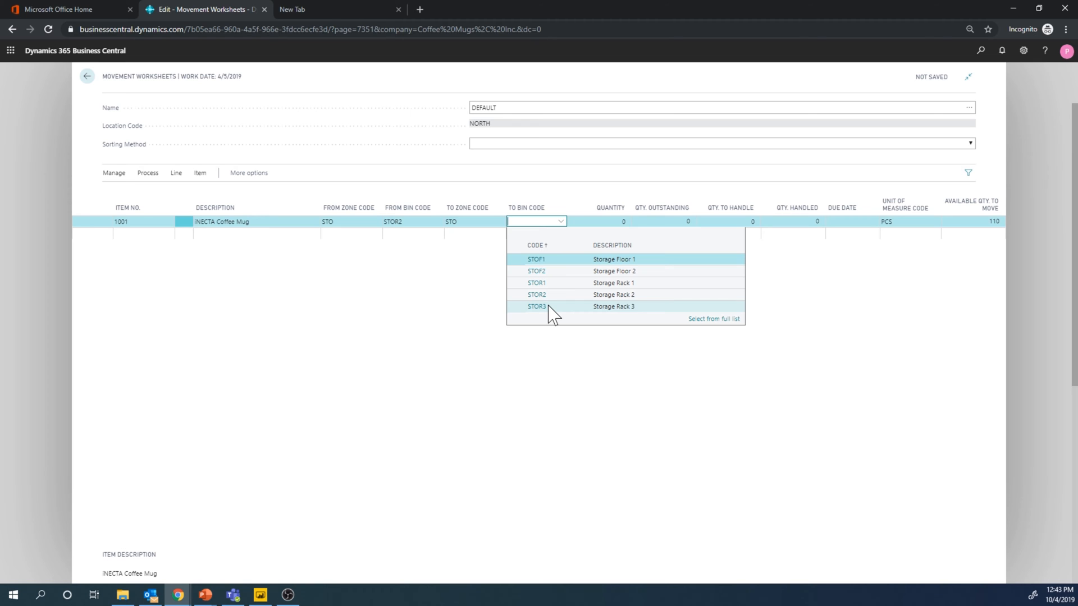
click(537, 305)
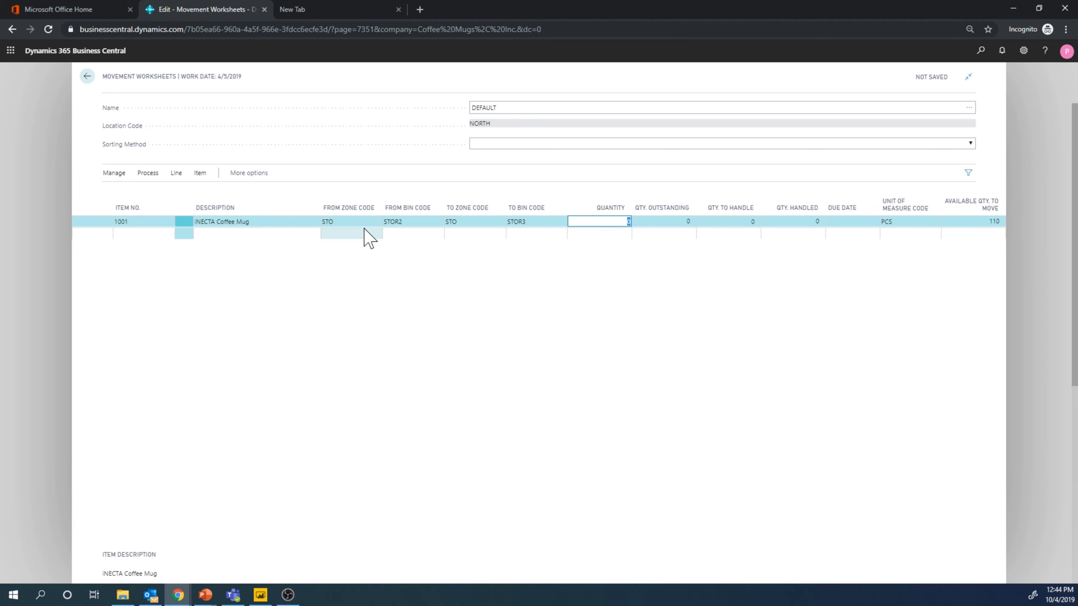
Review item 1001's bin contents from the Line actions and return to the worksheet.
click(176, 173)
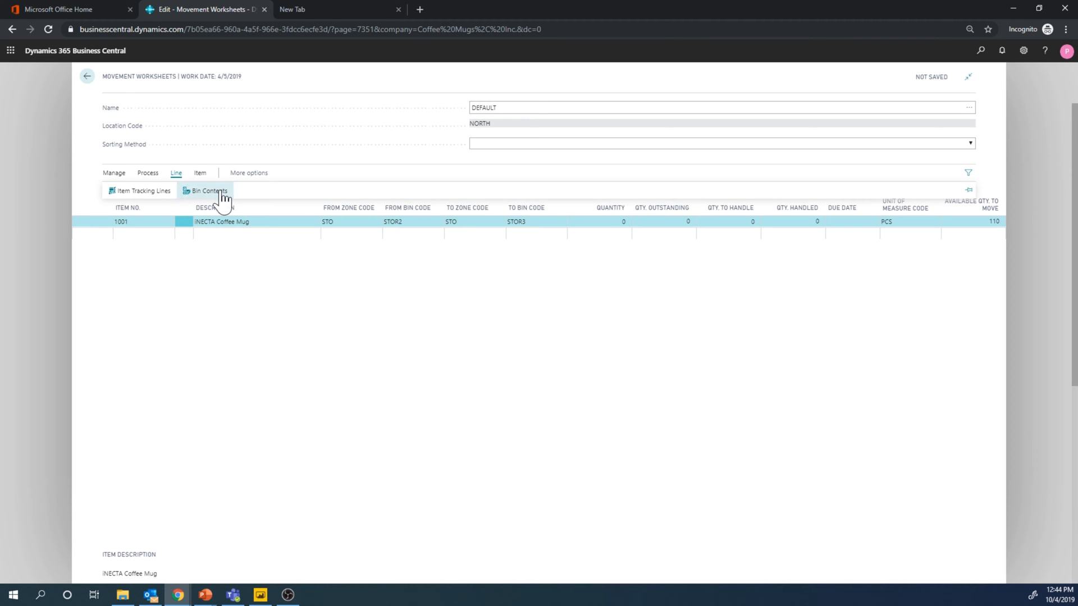
click(210, 191)
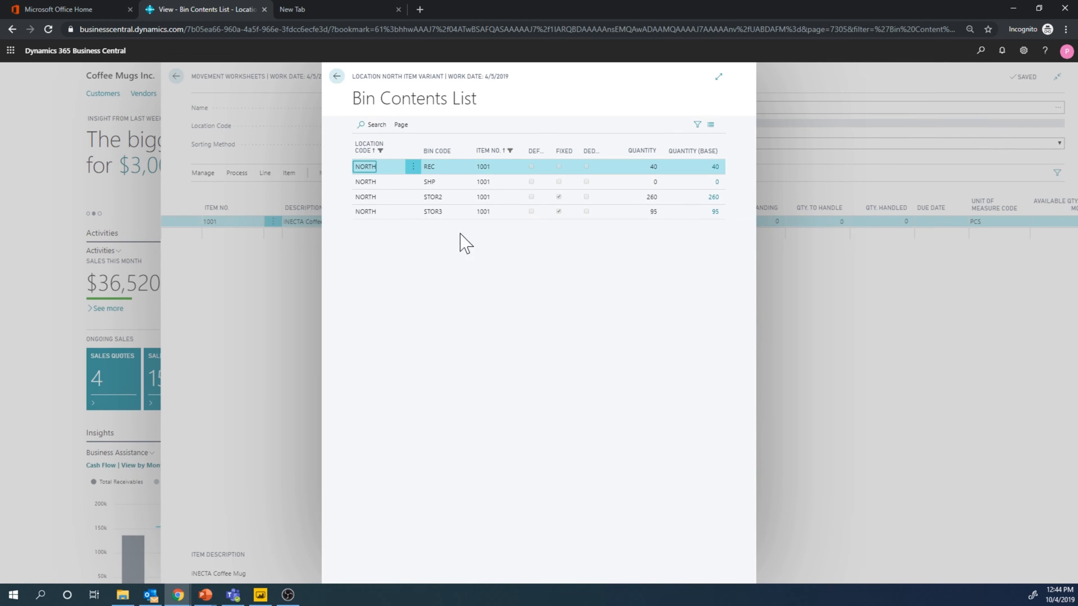
mouse_move(643, 200)
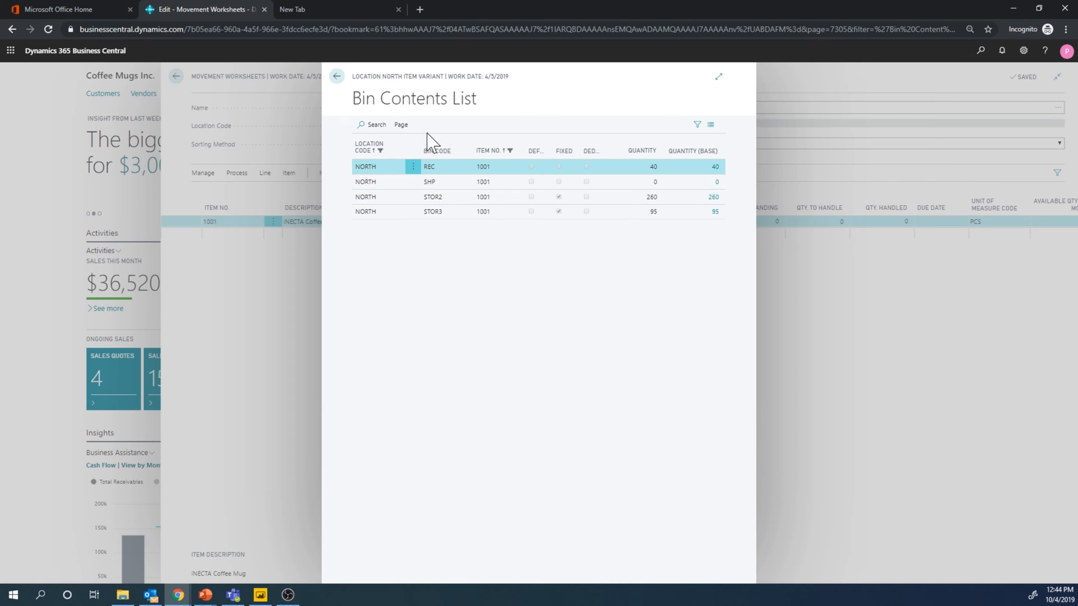
click(336, 75)
text(110)
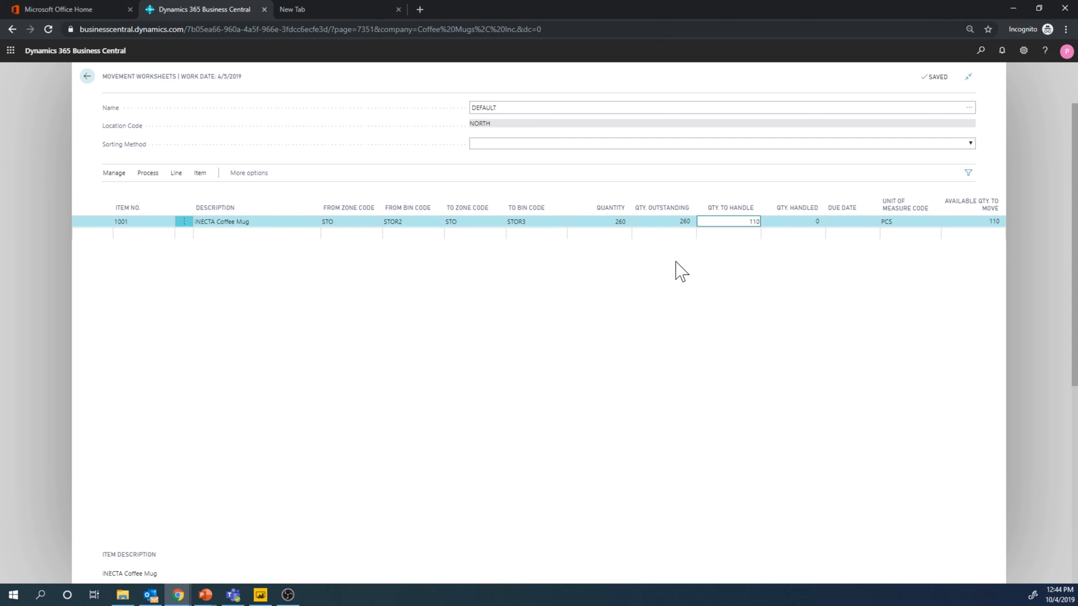
mouse_move(770, 267)
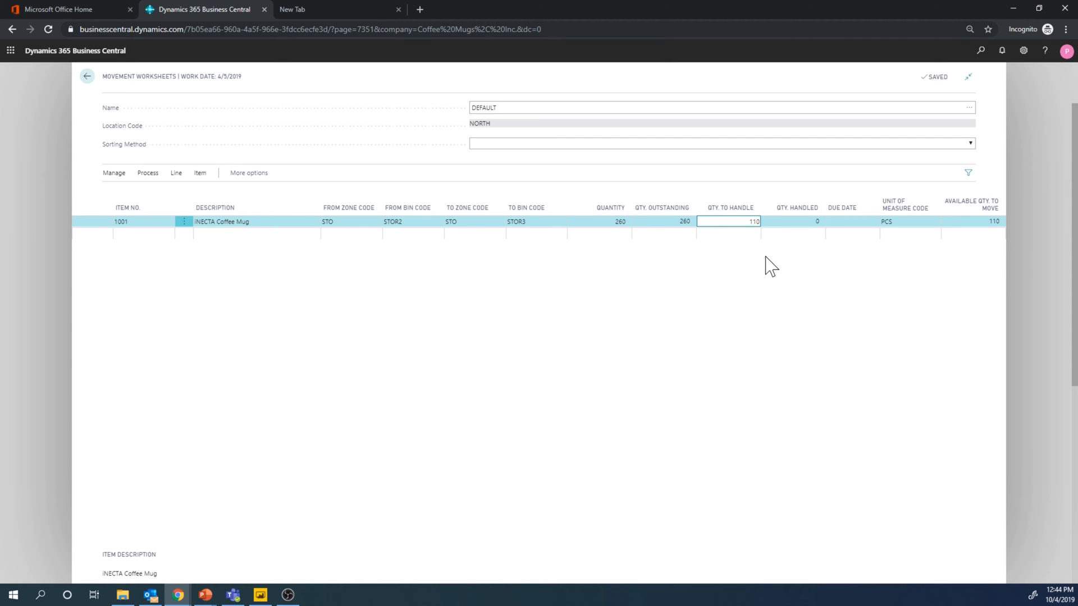
mouse_move(997, 221)
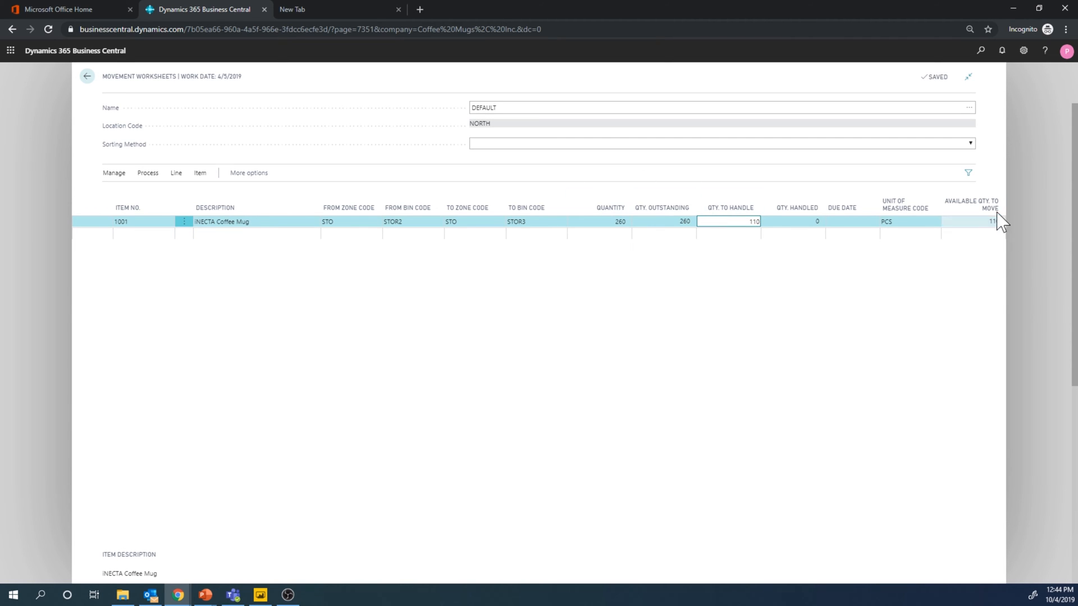
click(972, 221)
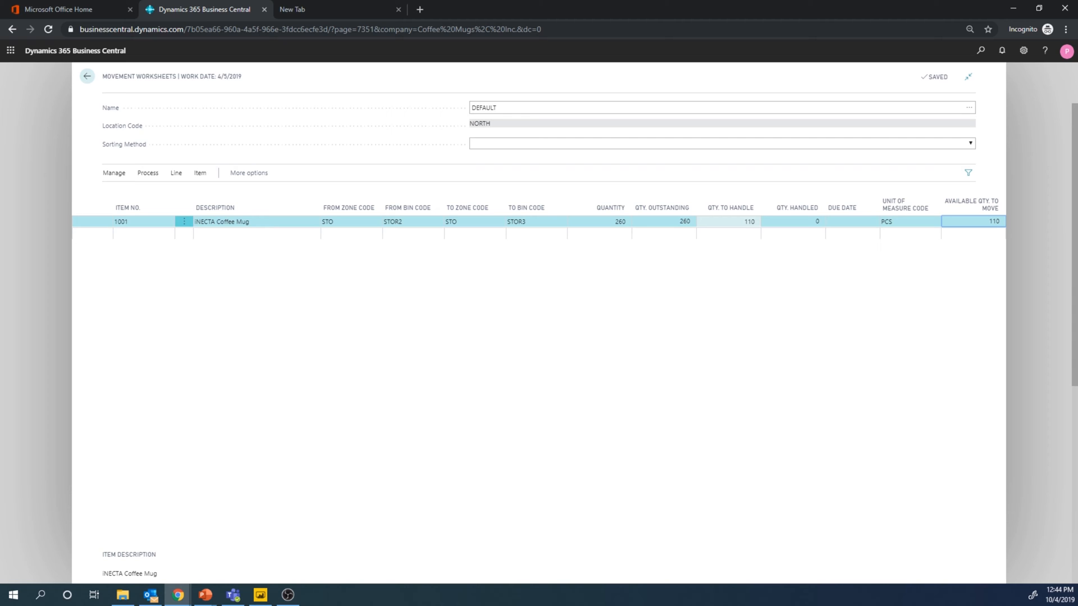
mouse_move(449, 285)
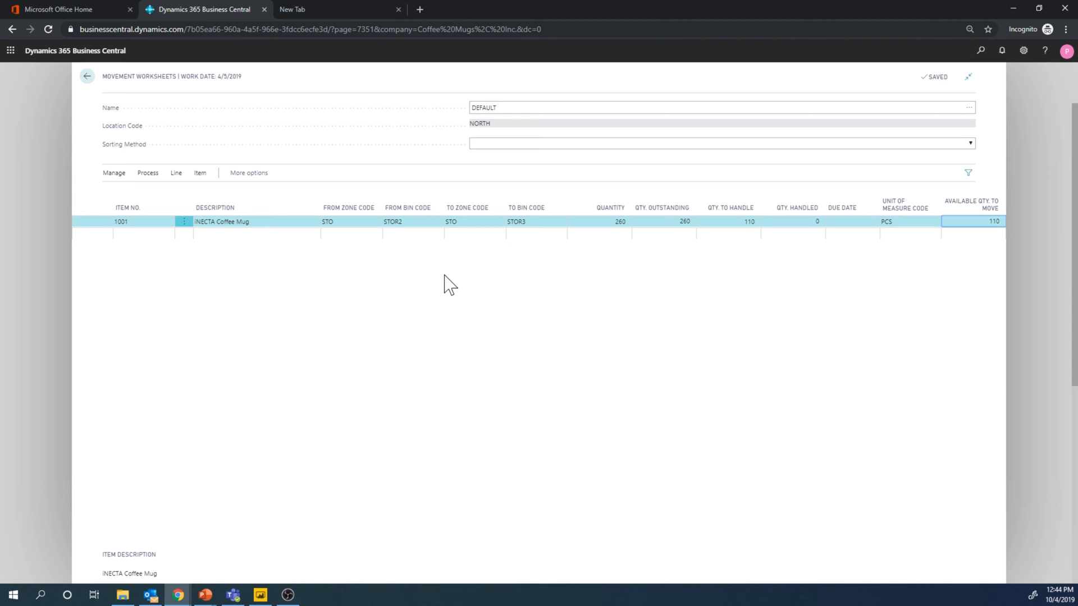
mouse_move(452, 312)
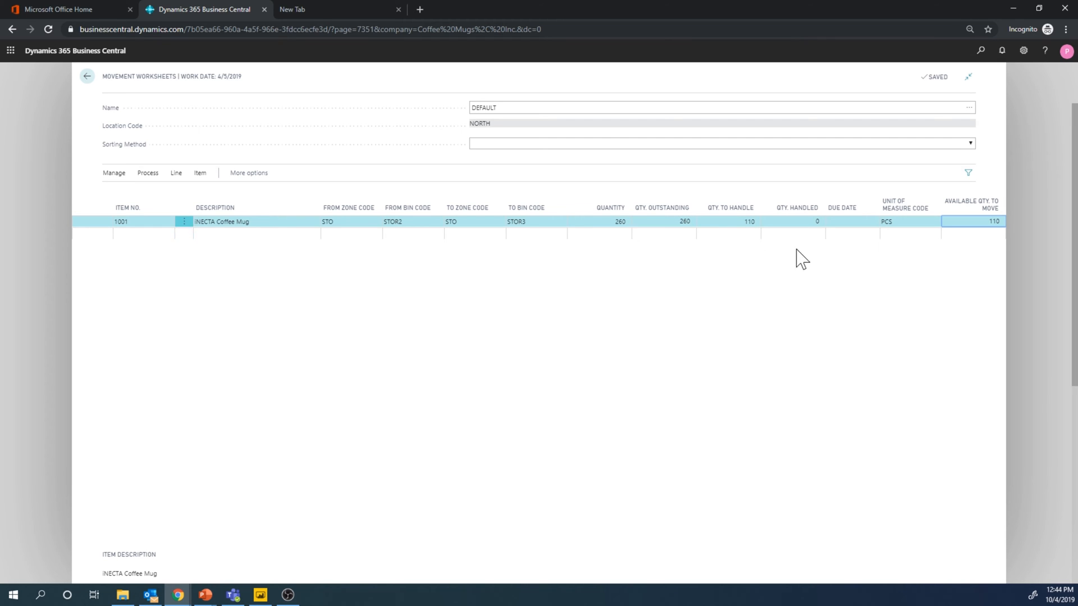
mouse_move(170, 184)
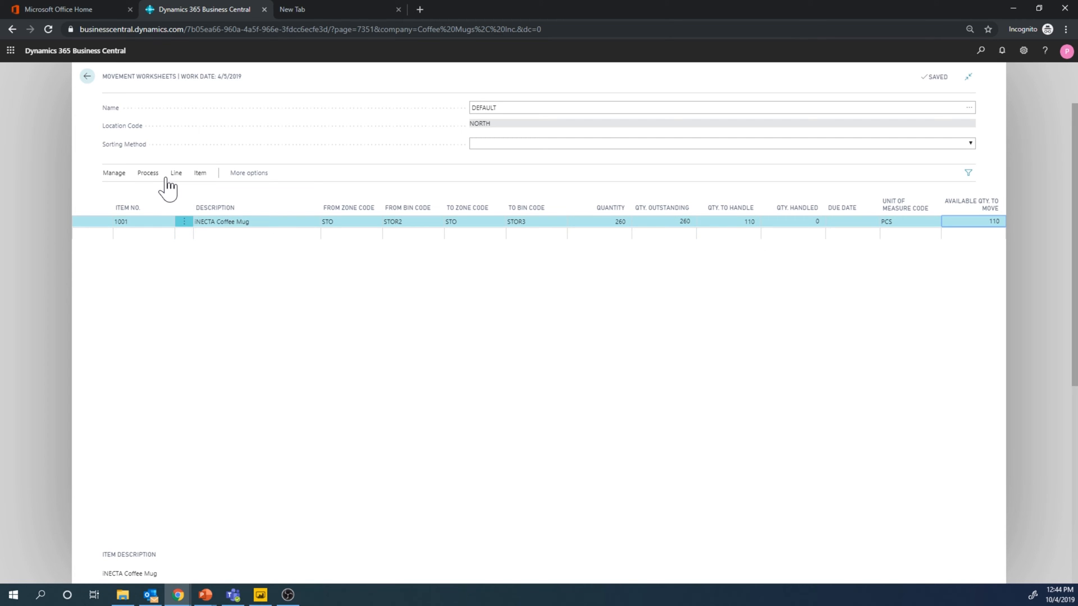
click(175, 173)
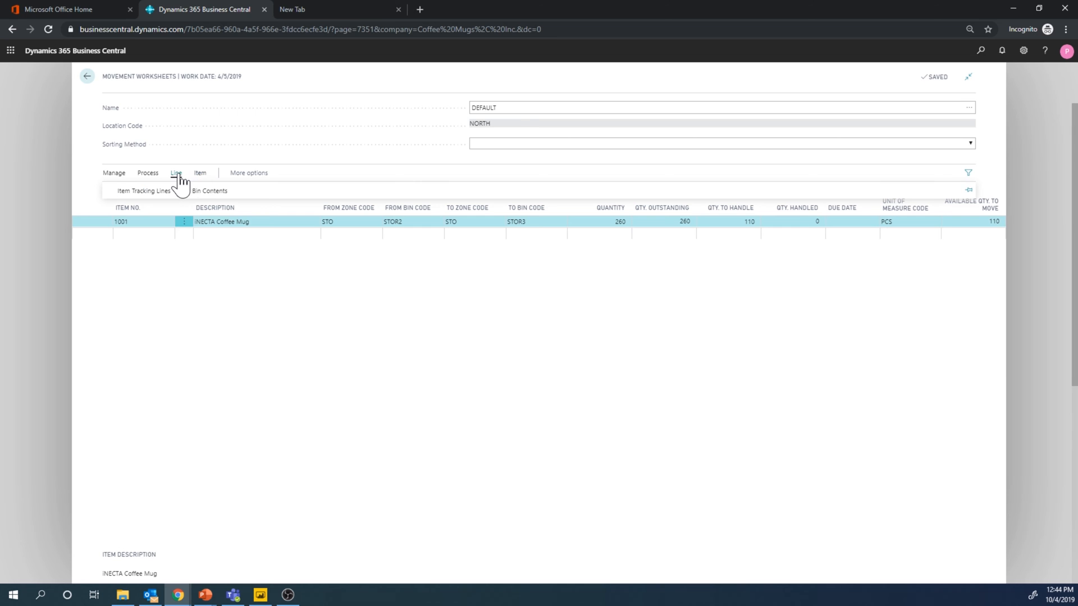
click(210, 191)
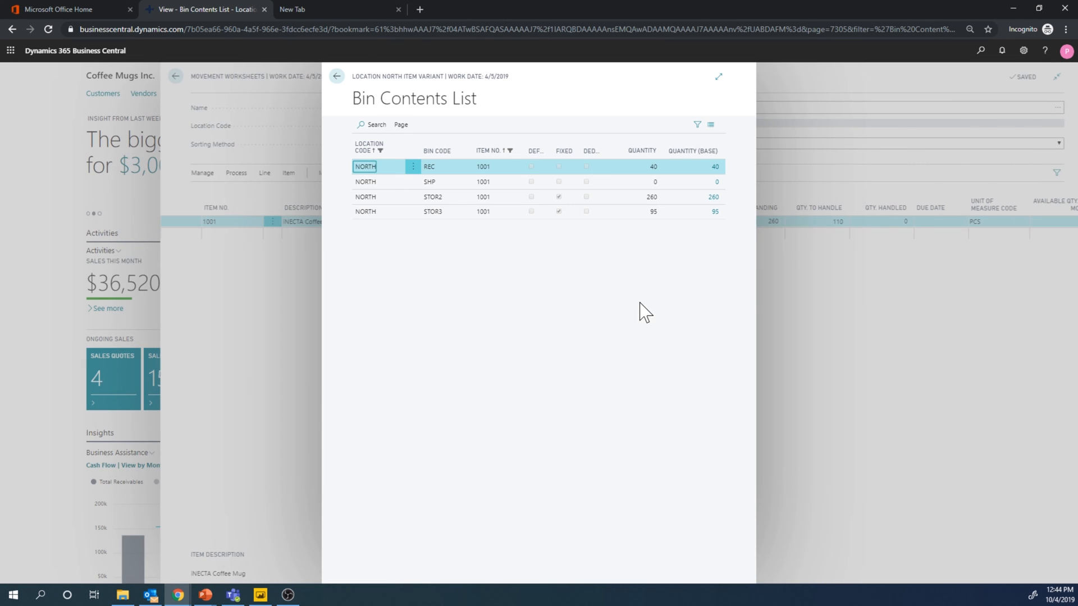
click(717, 76)
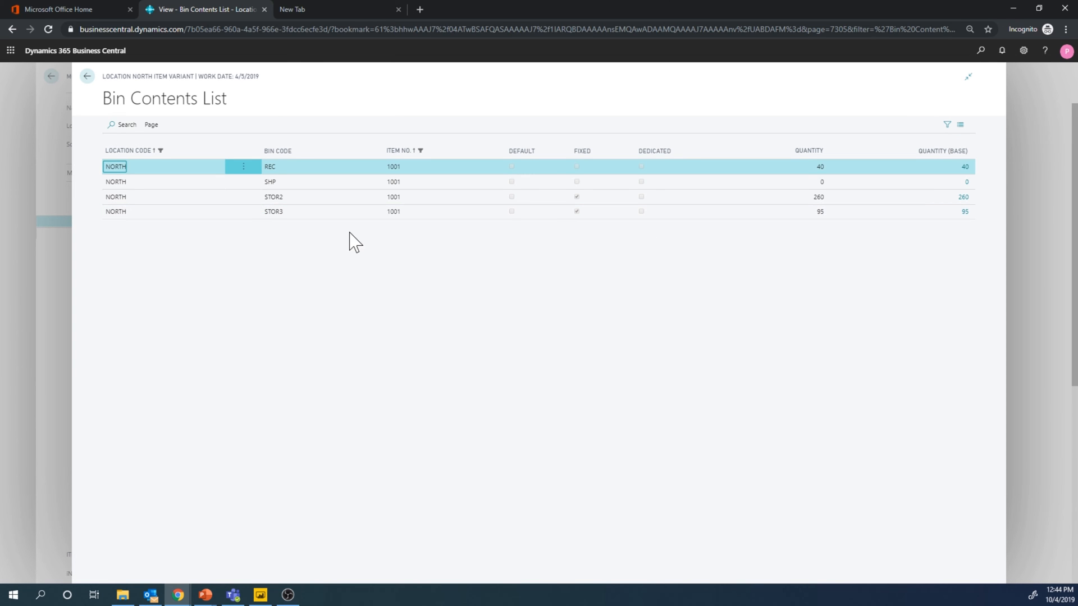
click(87, 75)
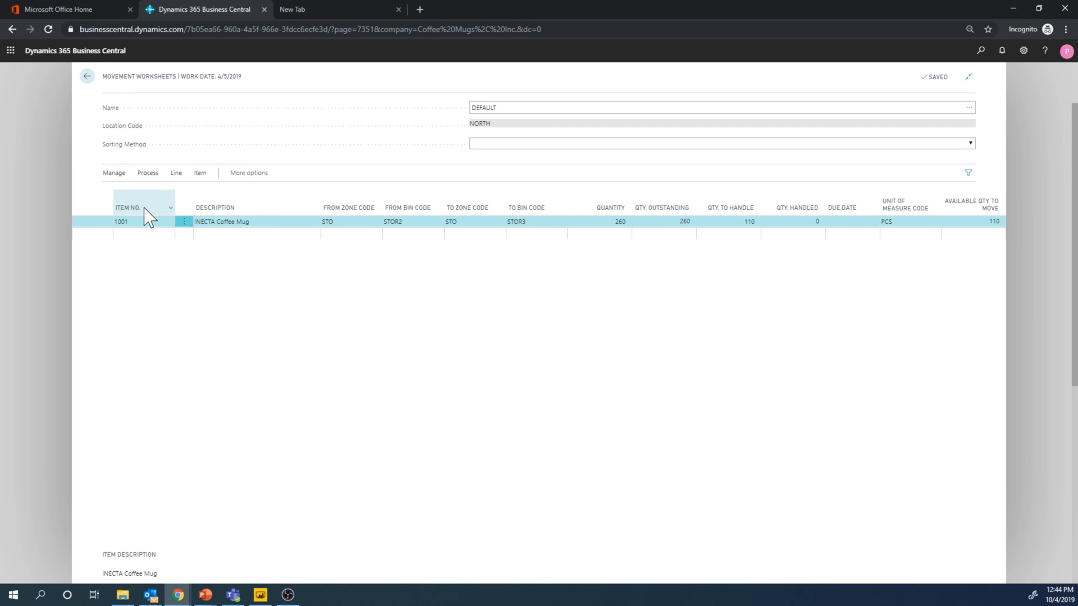
mouse_move(336, 169)
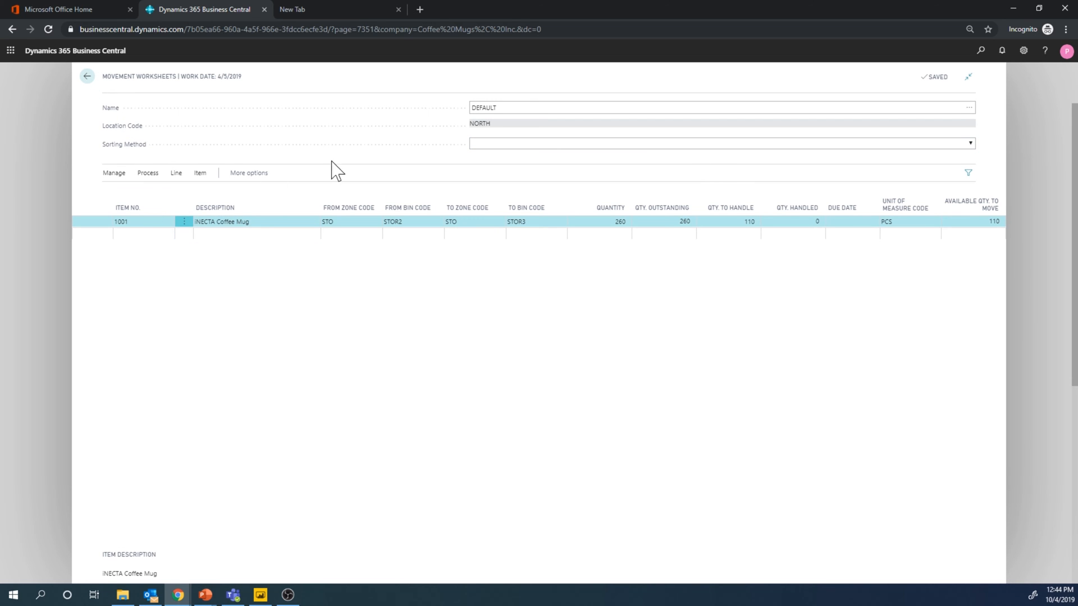
Show the worksheet's Process actions, including Create Movement.
click(147, 173)
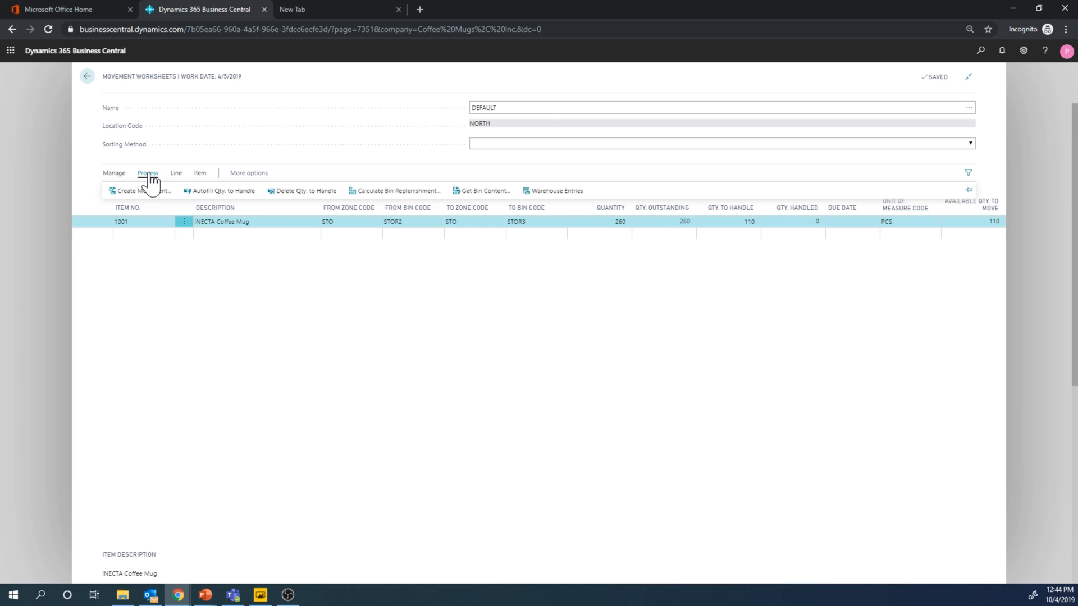
mouse_move(157, 194)
text(bin)
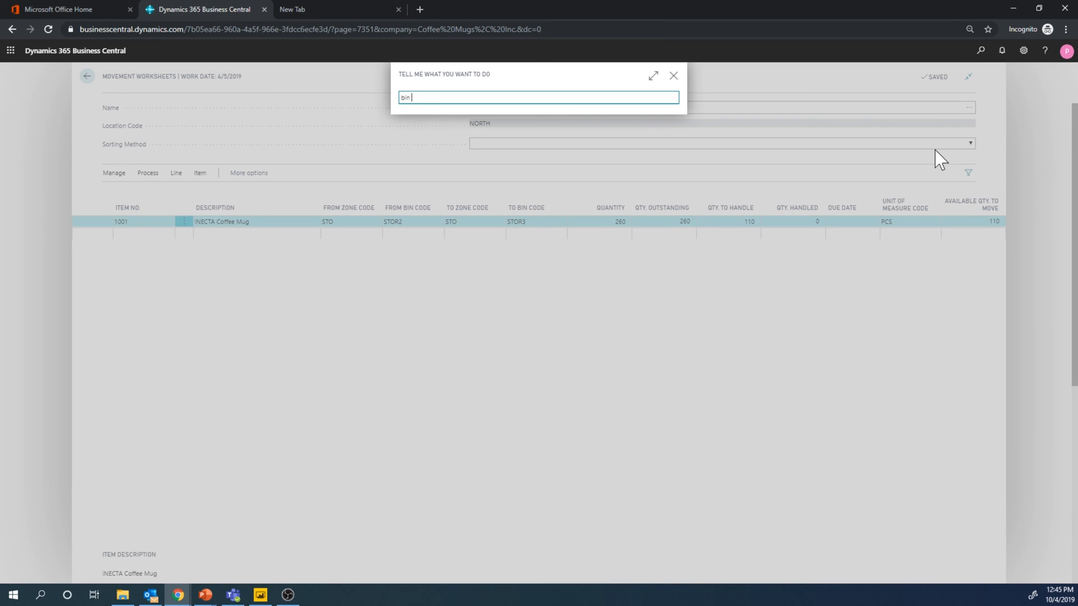
Open Bin Contents via Tell Me and check STOR2 holds 260 with 150 to pick, STOR3 holds 95.
text(contents)
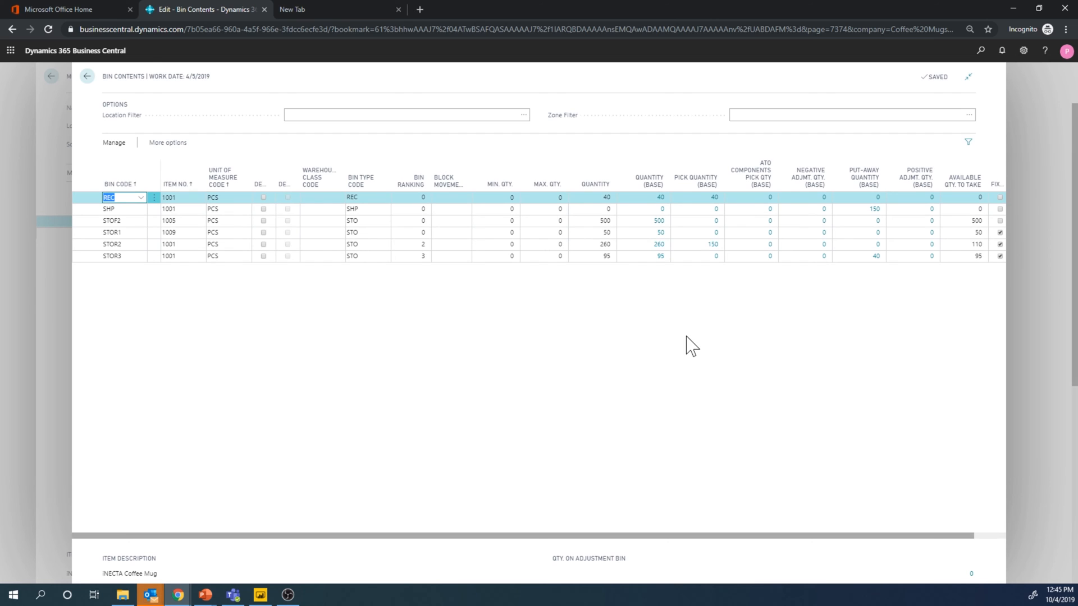
mouse_move(145, 255)
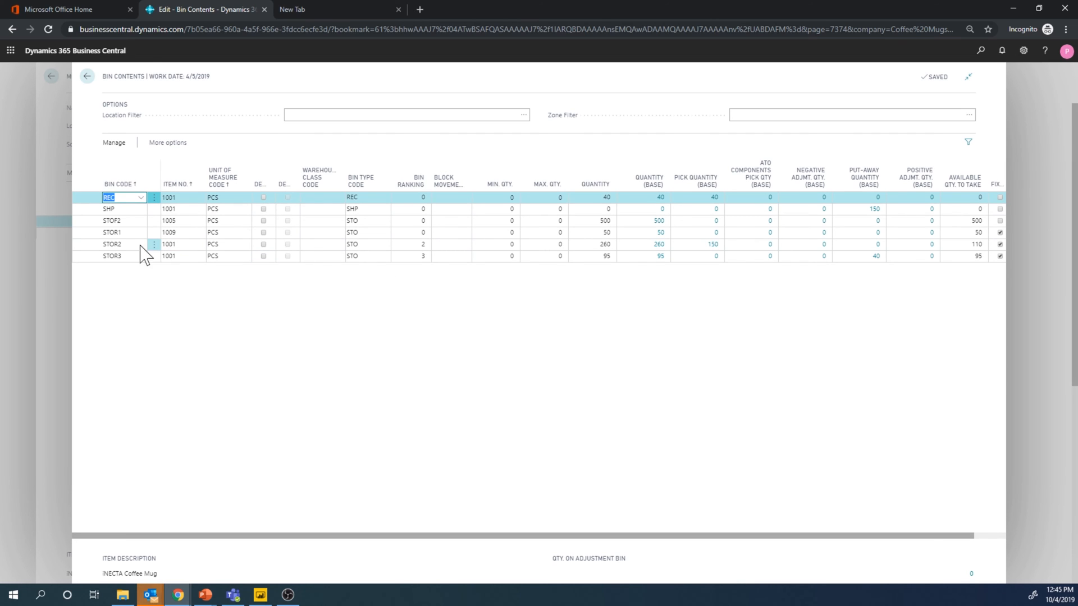
mouse_move(111, 243)
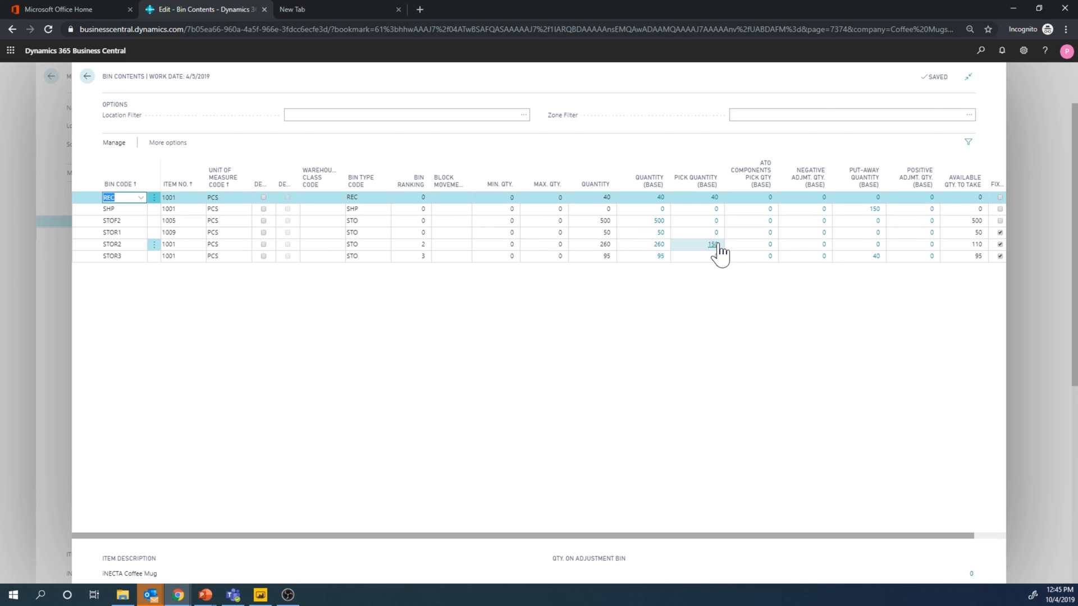
click(711, 244)
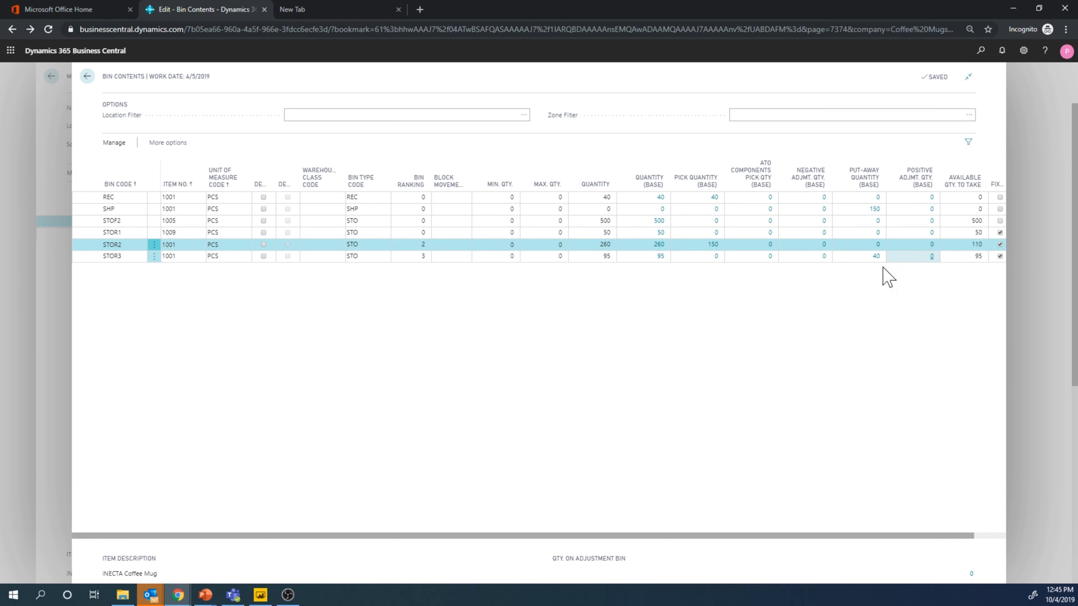
mouse_move(659, 256)
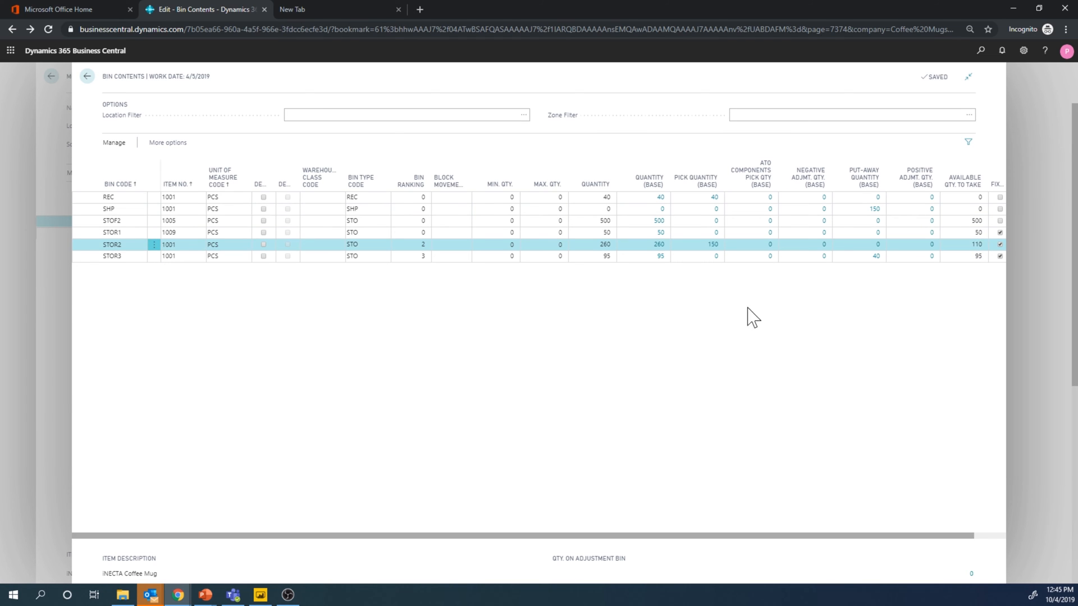
mouse_move(609, 310)
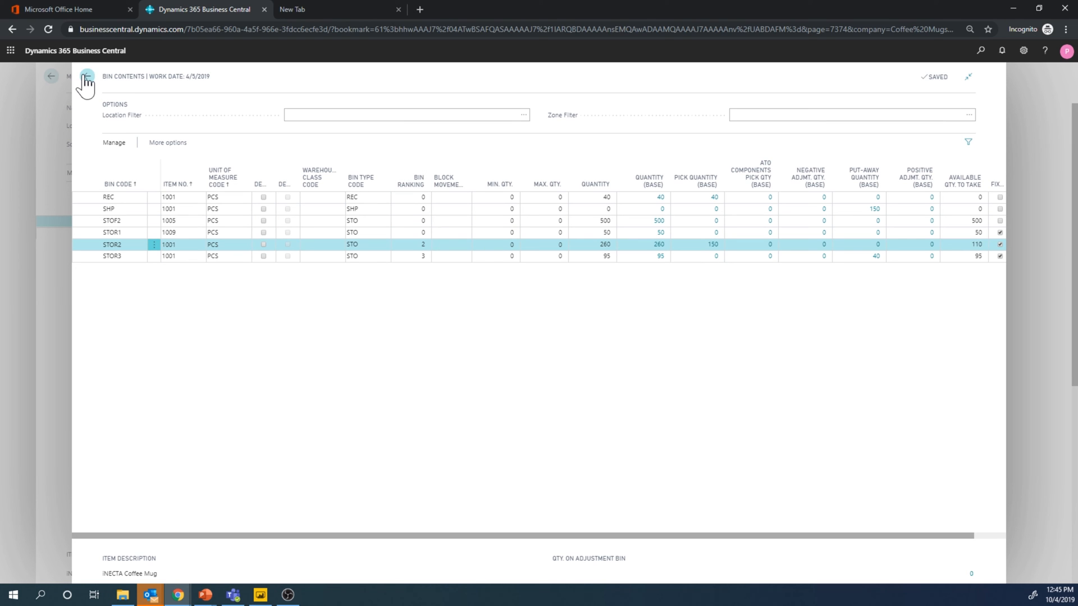
Return to the Movement Worksheet and show its Process actions for the STOR2-to-STOR3 line.
click(86, 77)
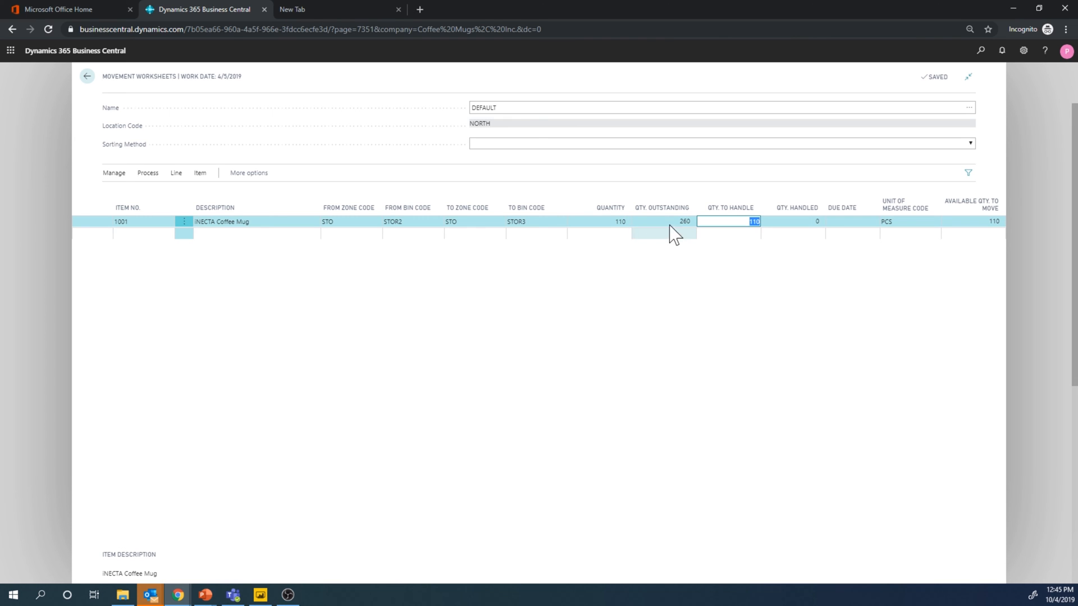
mouse_move(678, 343)
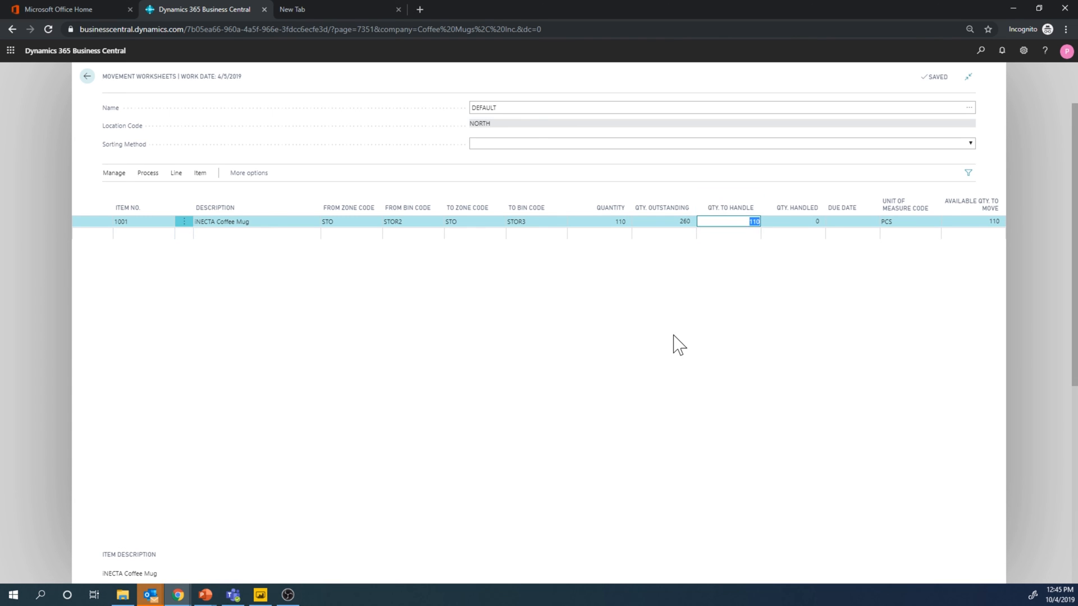
click(147, 173)
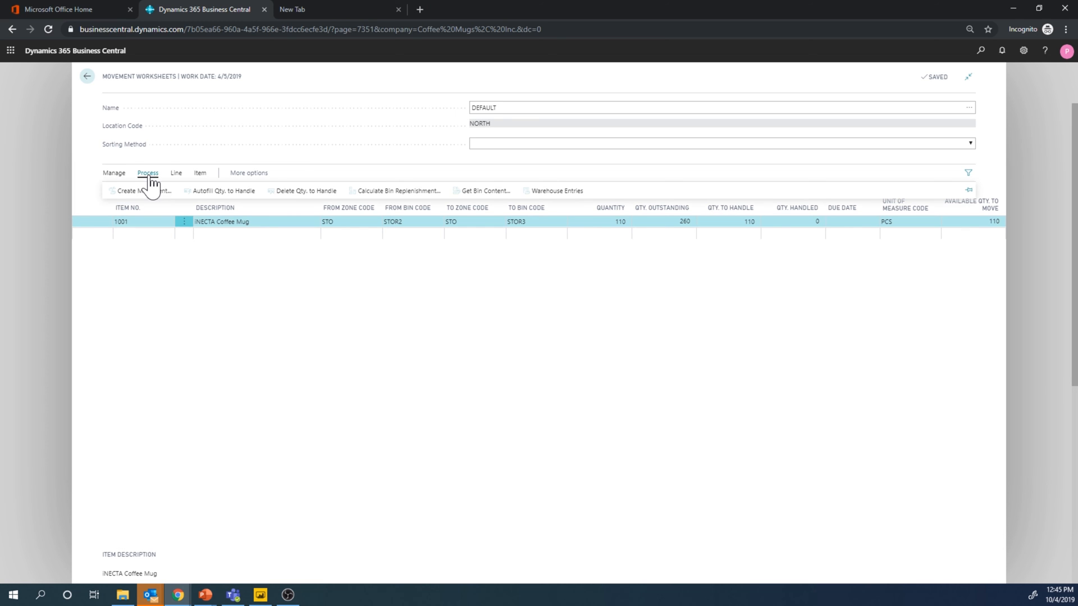
Create movement WM00006 from the worksheet with default options and go back to the home page.
click(142, 191)
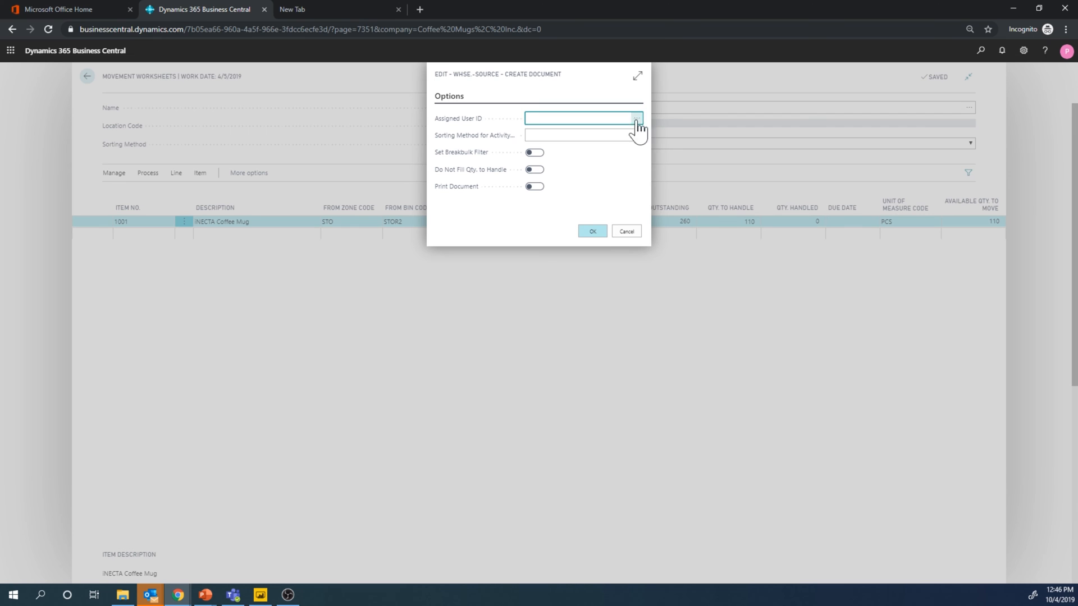
click(592, 231)
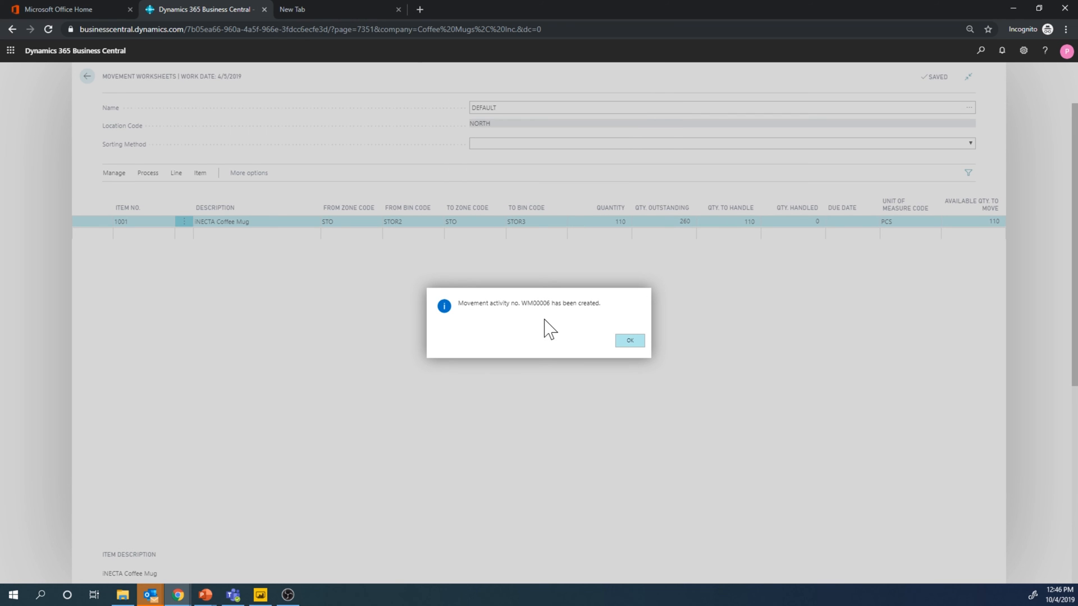
mouse_move(566, 323)
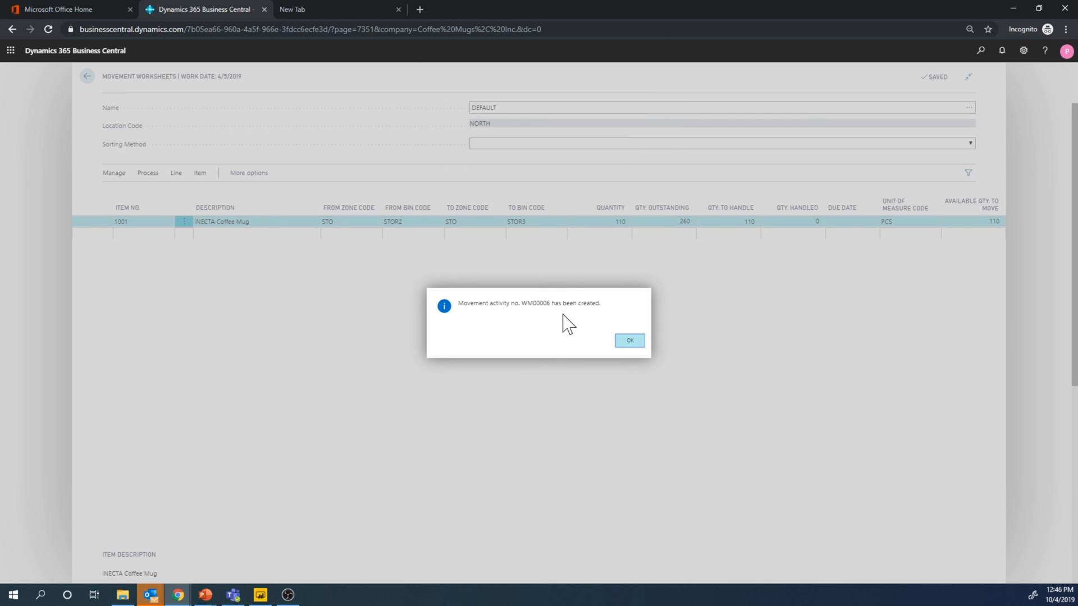
click(627, 340)
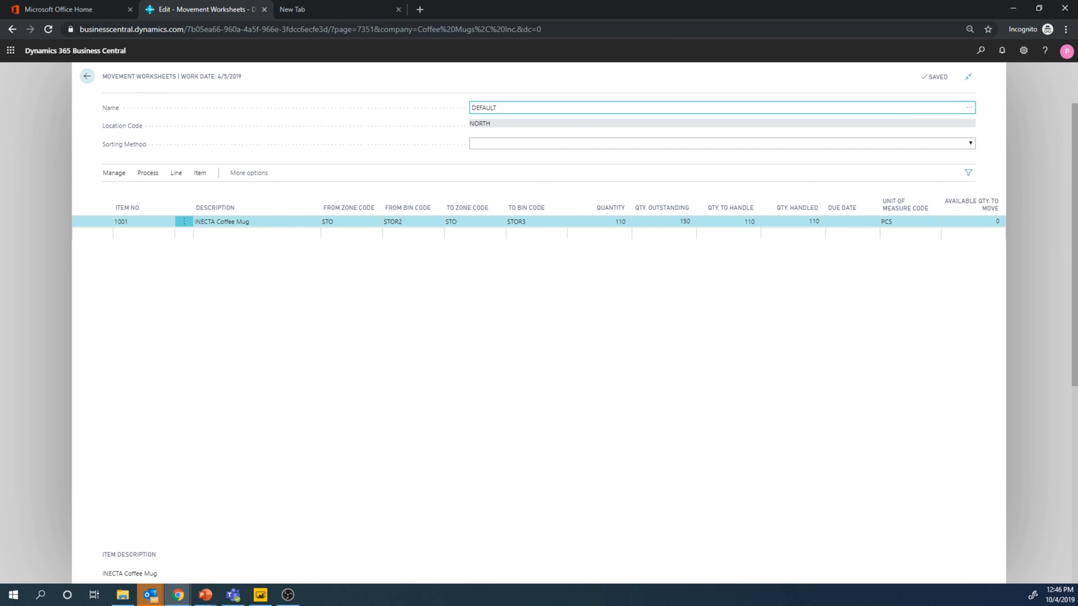
click(87, 76)
text(move)
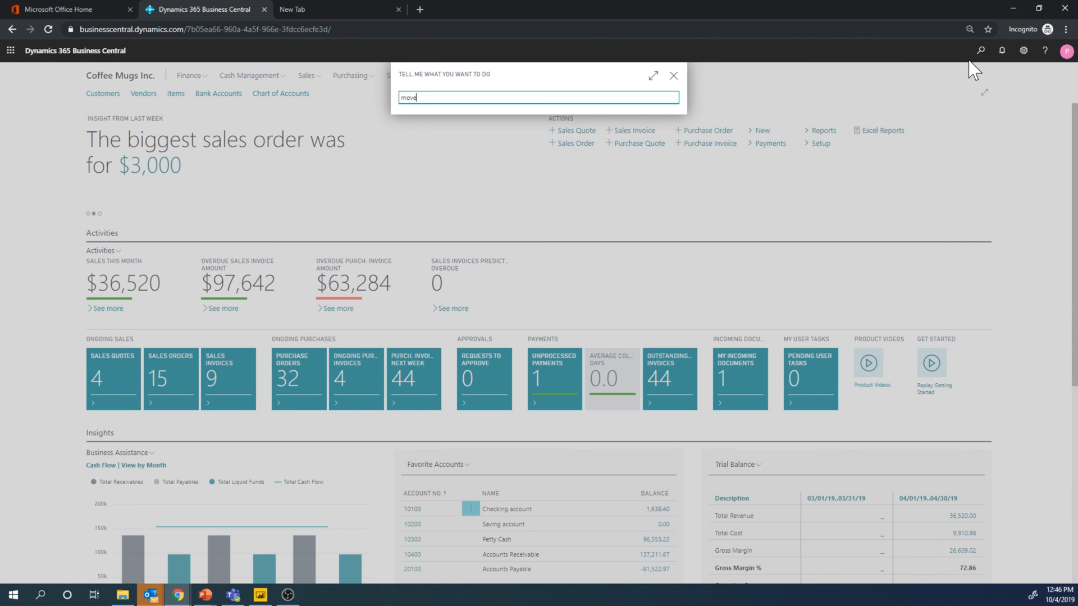
Search 'movement' in Tell Me and open the Warehouse Movements list including WM00006.
text(ment)
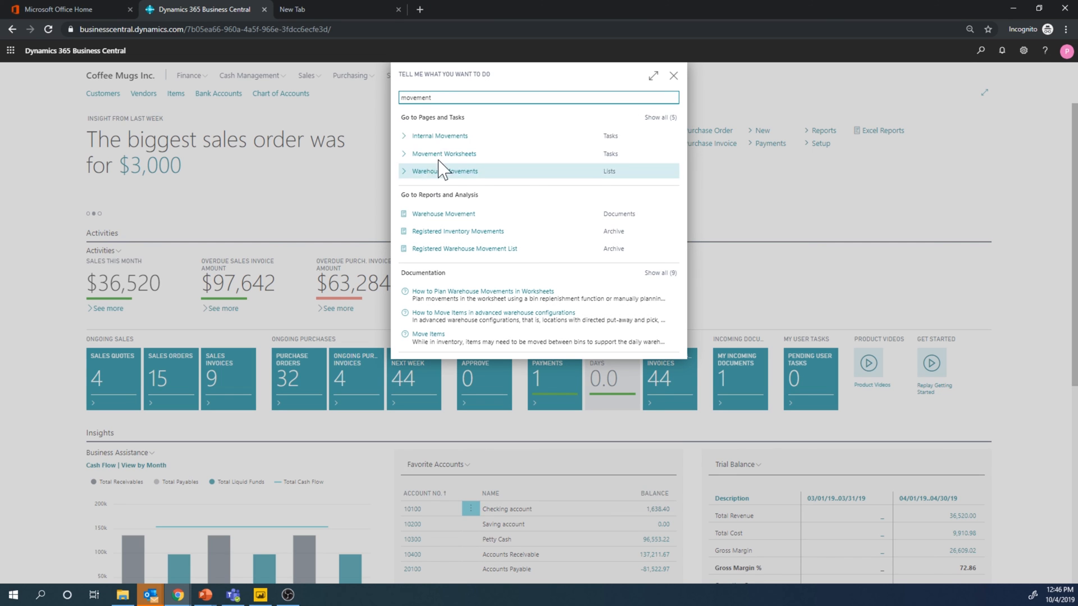
mouse_move(467, 201)
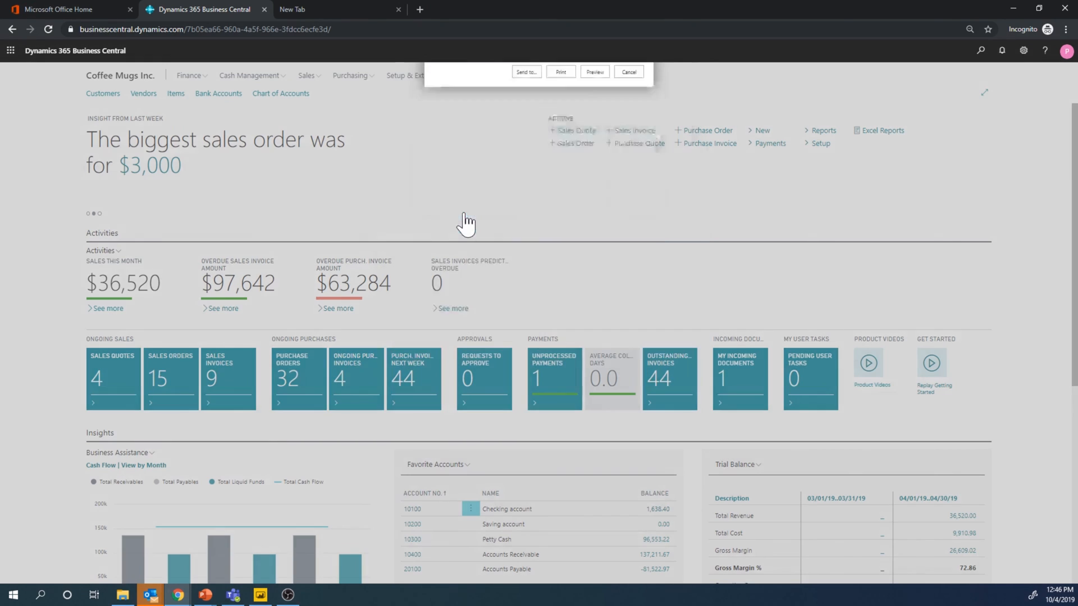
click(626, 71)
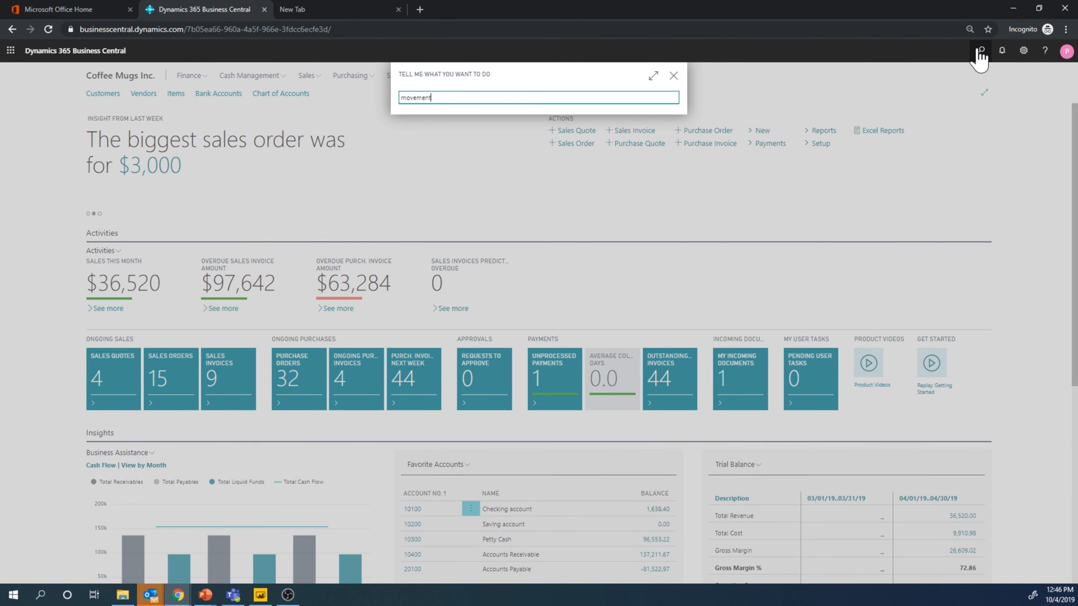
text(movement)
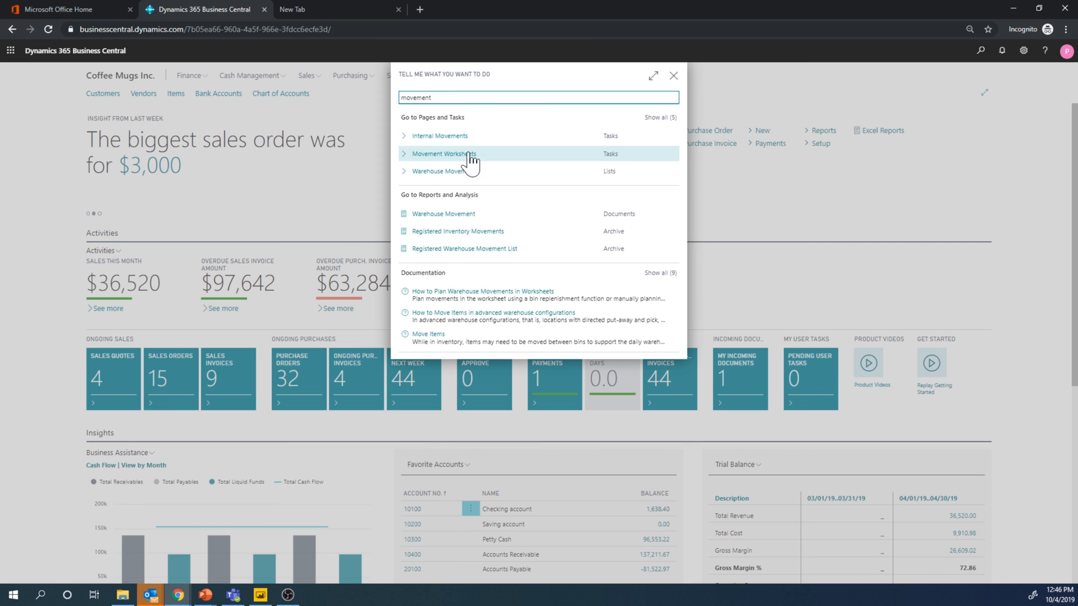
mouse_move(471, 171)
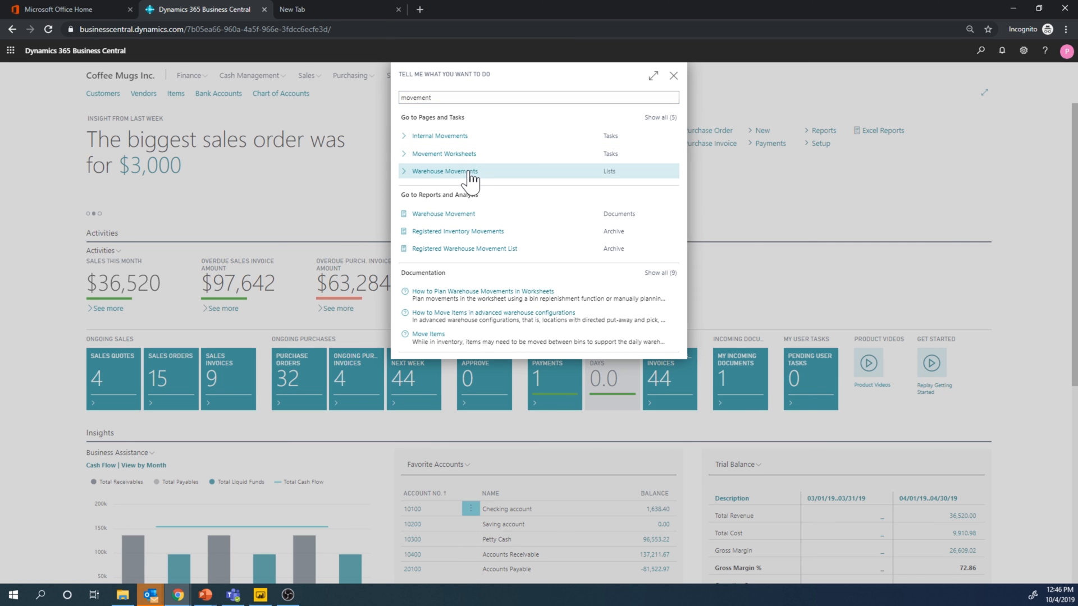
click(443, 171)
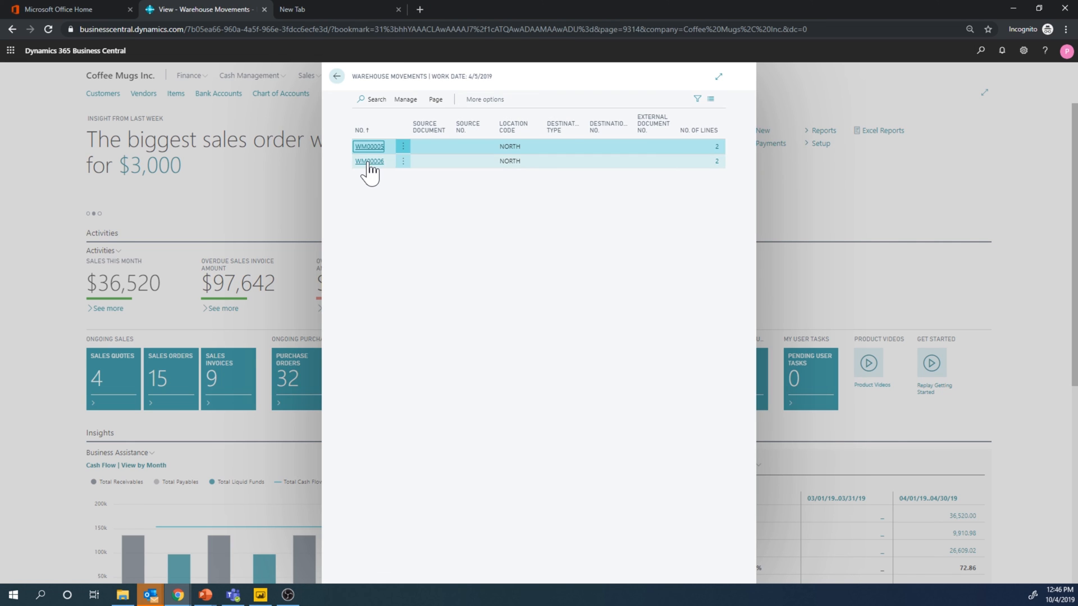
Open WM00006, verify place bin STOR3, and register the movement.
click(369, 160)
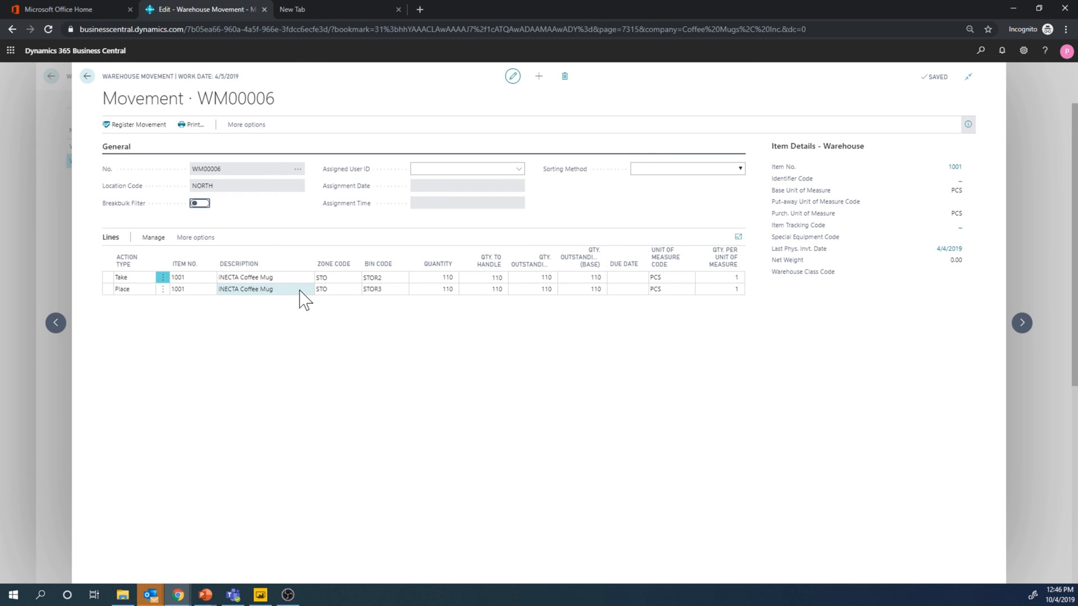
mouse_move(421, 301)
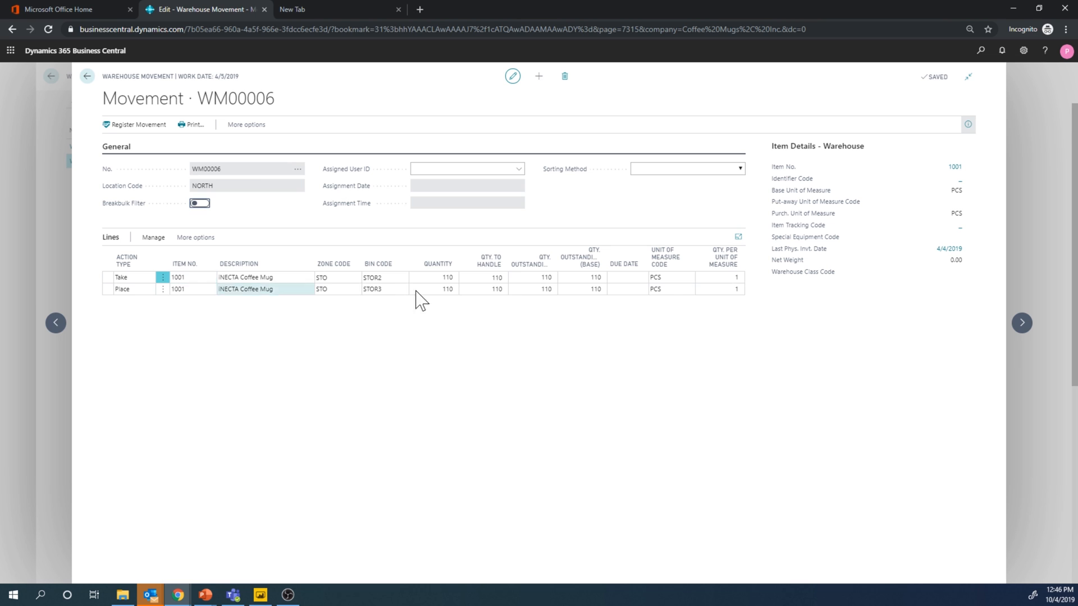
click(385, 289)
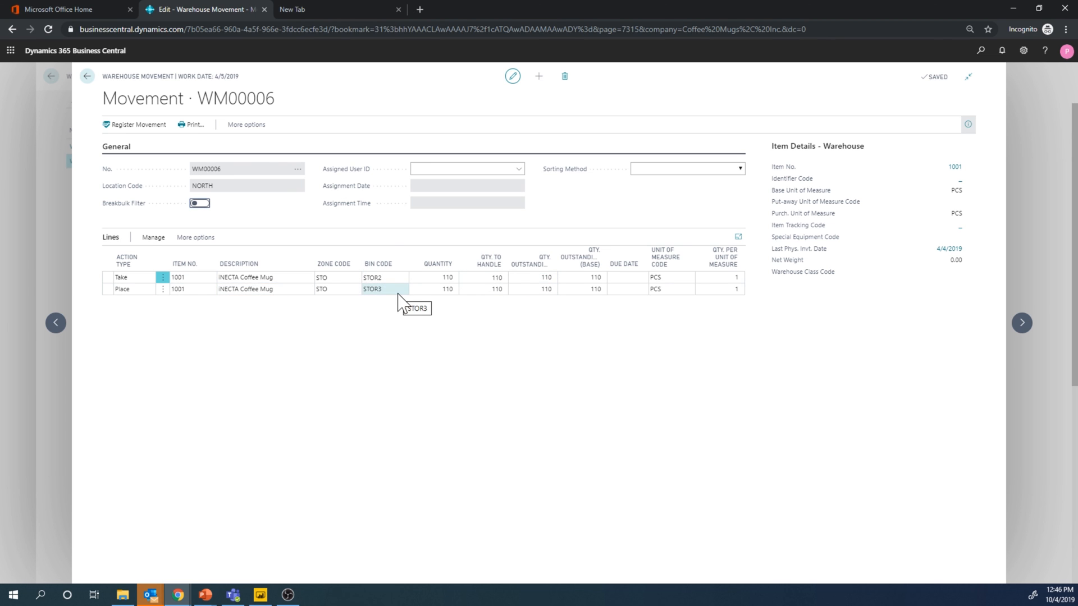
mouse_move(724, 346)
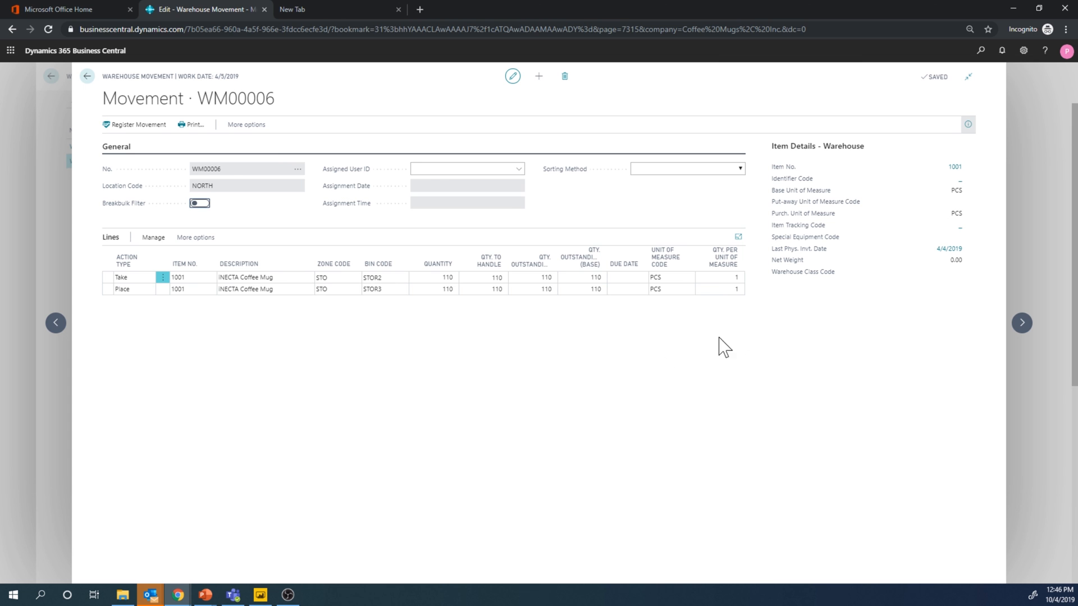
click(138, 125)
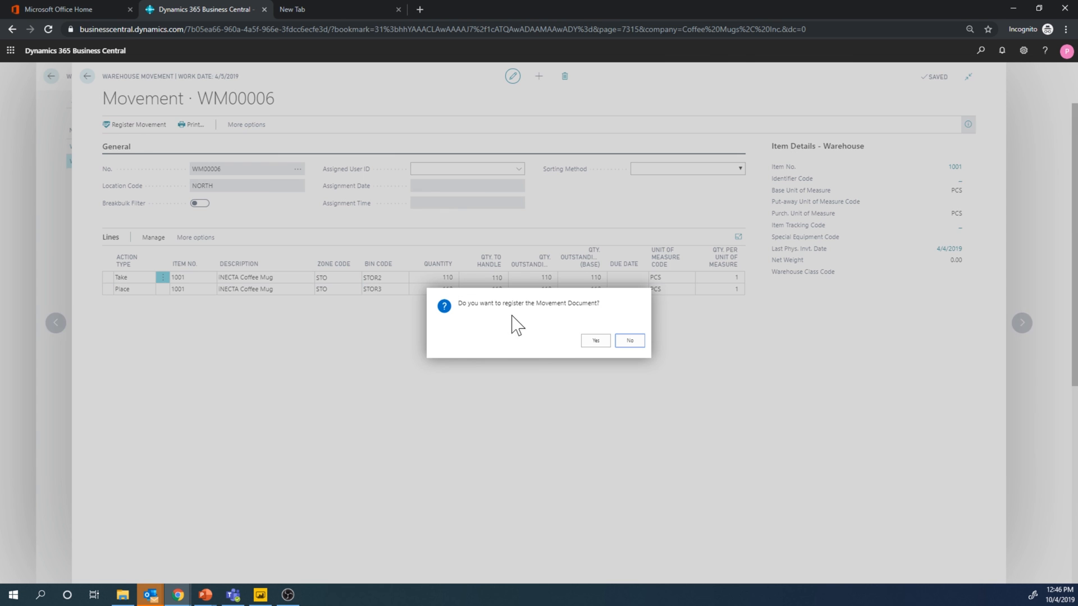
click(627, 341)
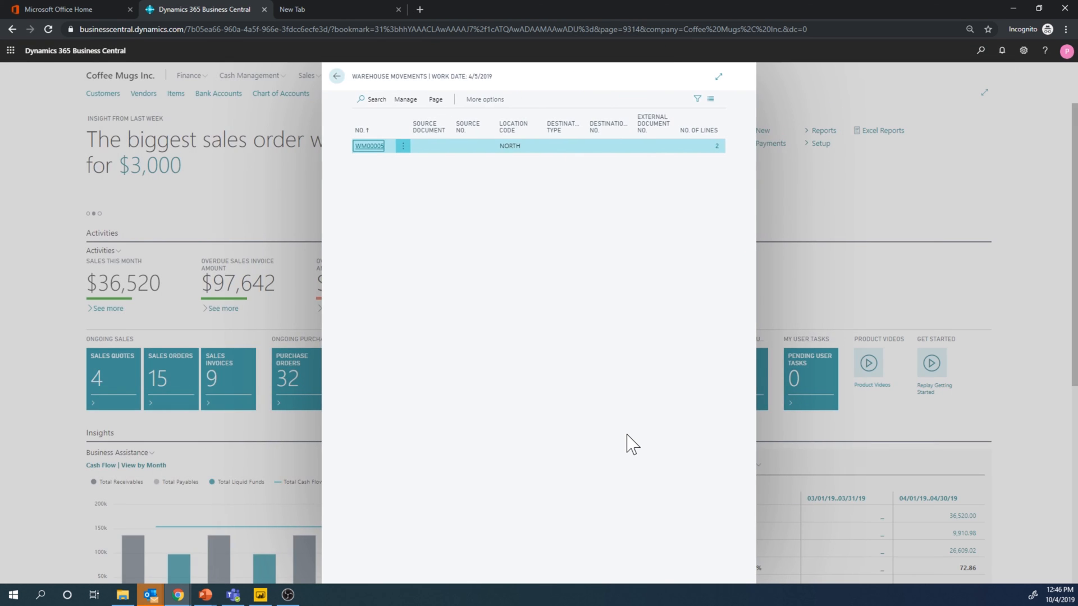
Open Bin Contents via Tell Me to confirm STOR2 holds 150 and STOR3 holds 205.
click(335, 75)
text(b)
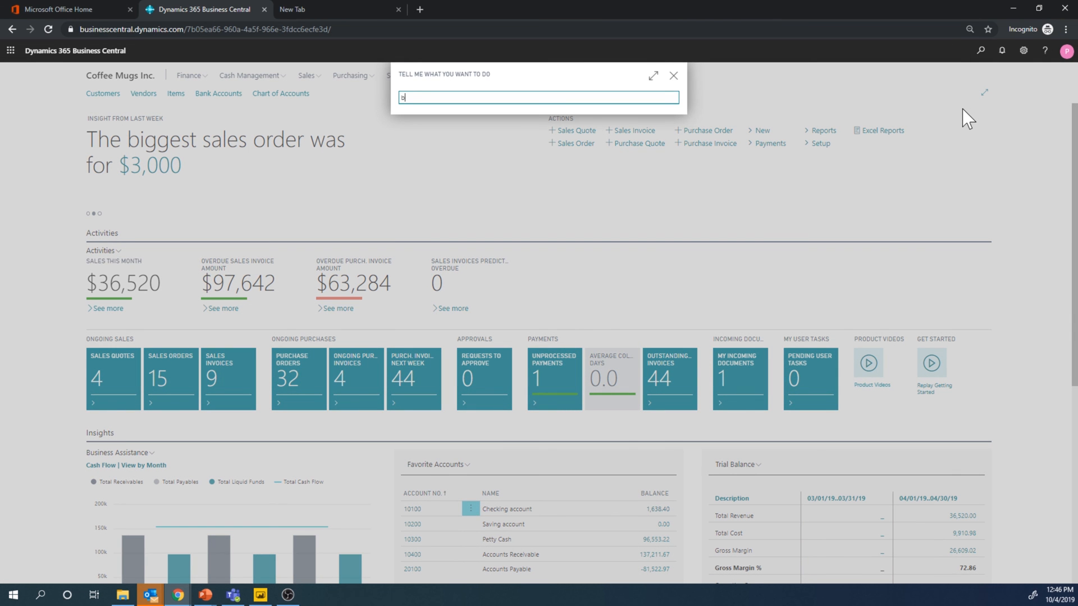
text(in contents)
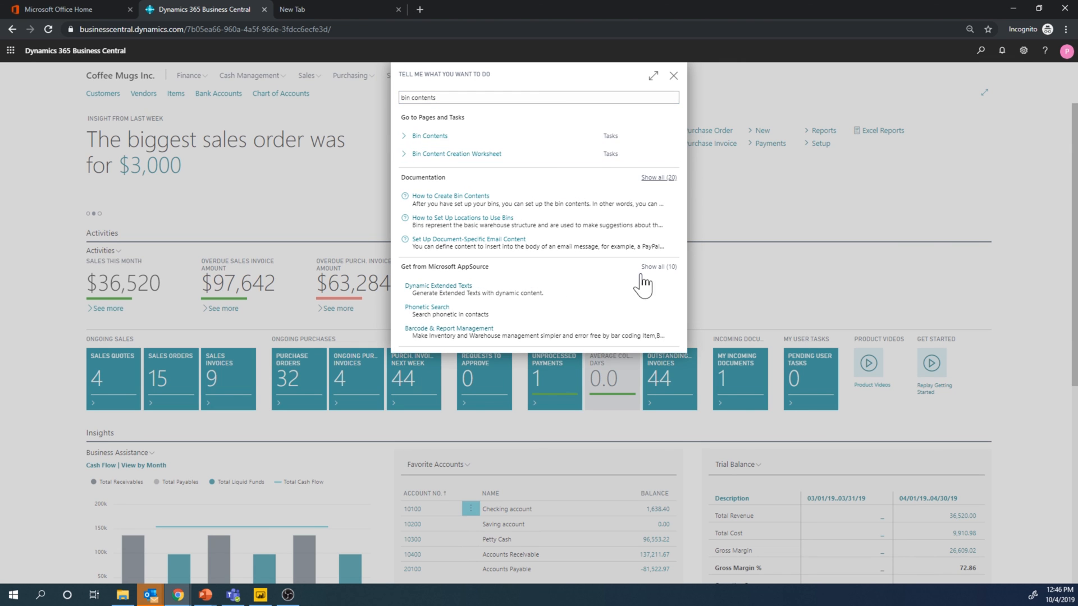
click(430, 136)
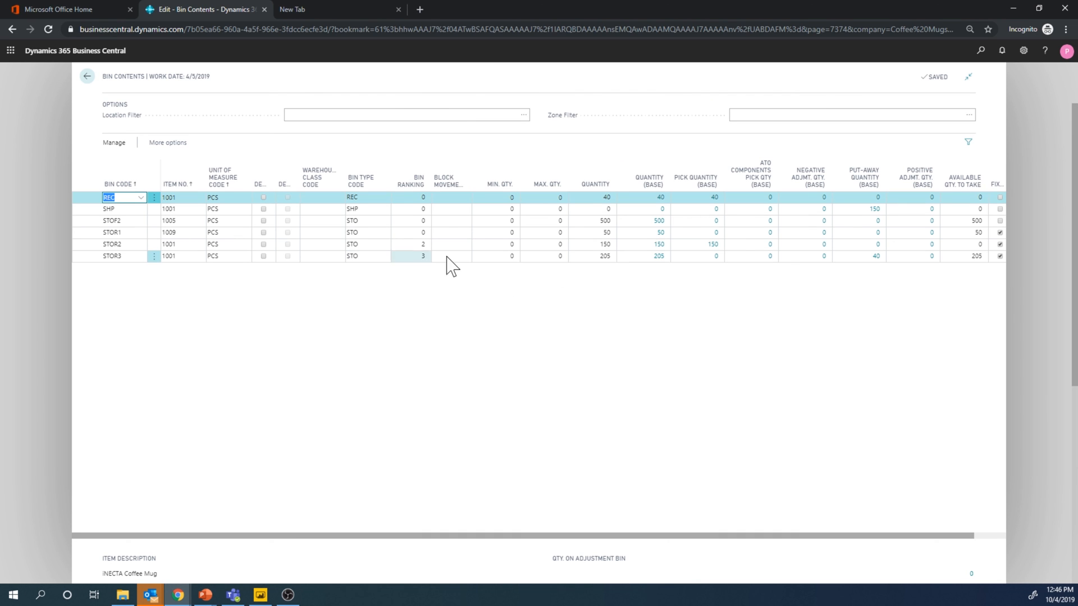